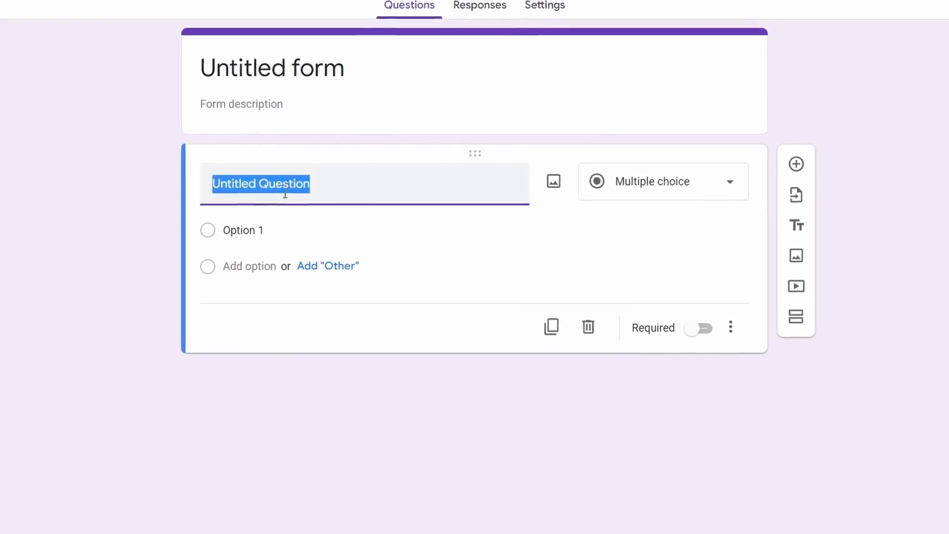
Type 'Which countr' in the blank form preview, then begin entering the Google account email at sign-in.
type("Which countr")
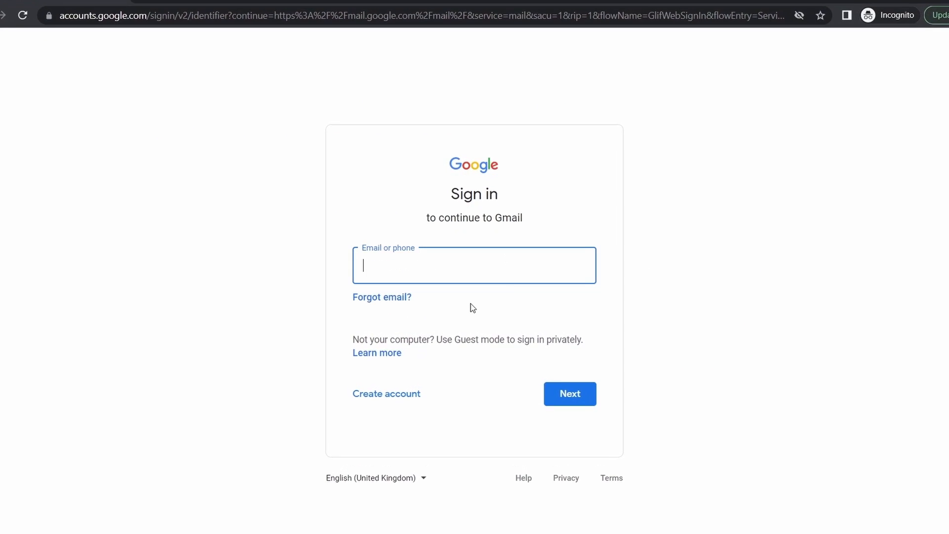
type("yourgoo")
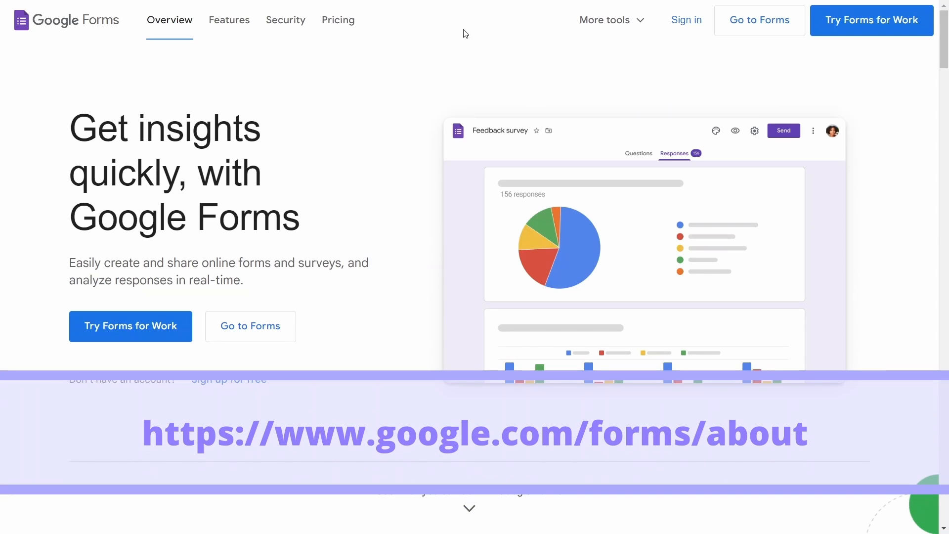
mouse_move(760, 19)
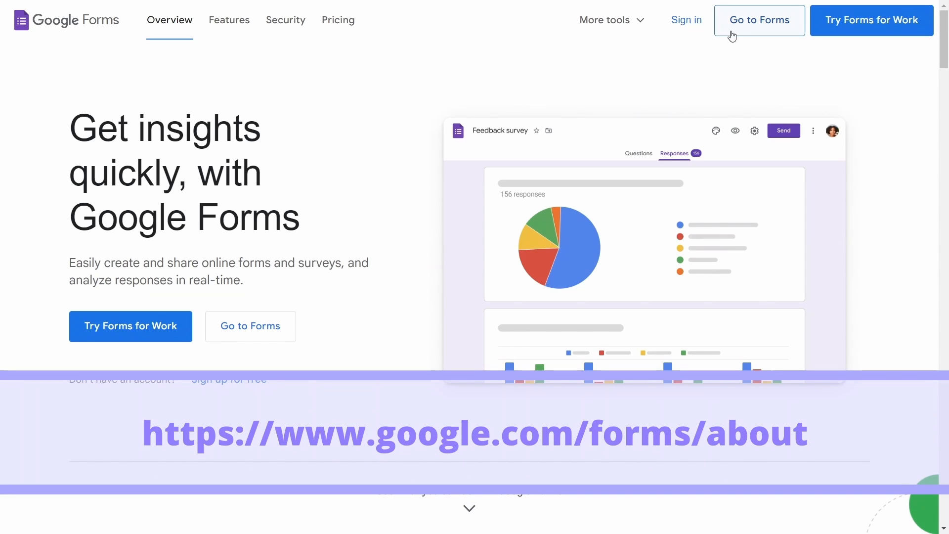
mouse_move(693, 62)
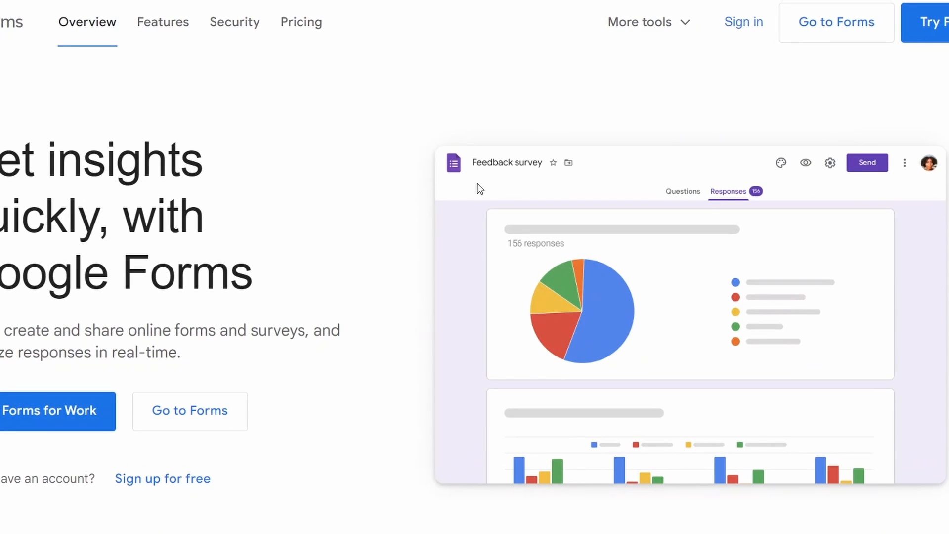
Go from the Google Forms product page through the template gallery to the Forms home.
left_click(836, 22)
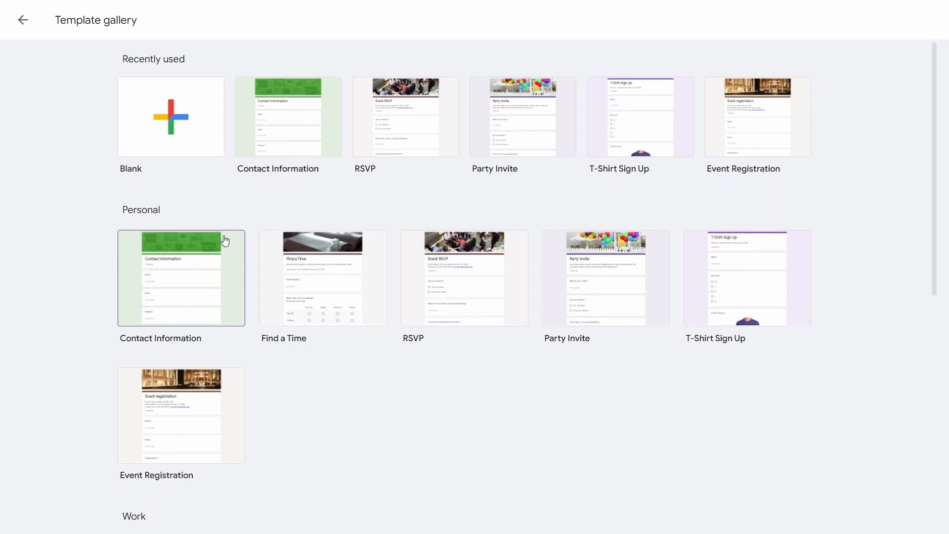
mouse_move(52, 42)
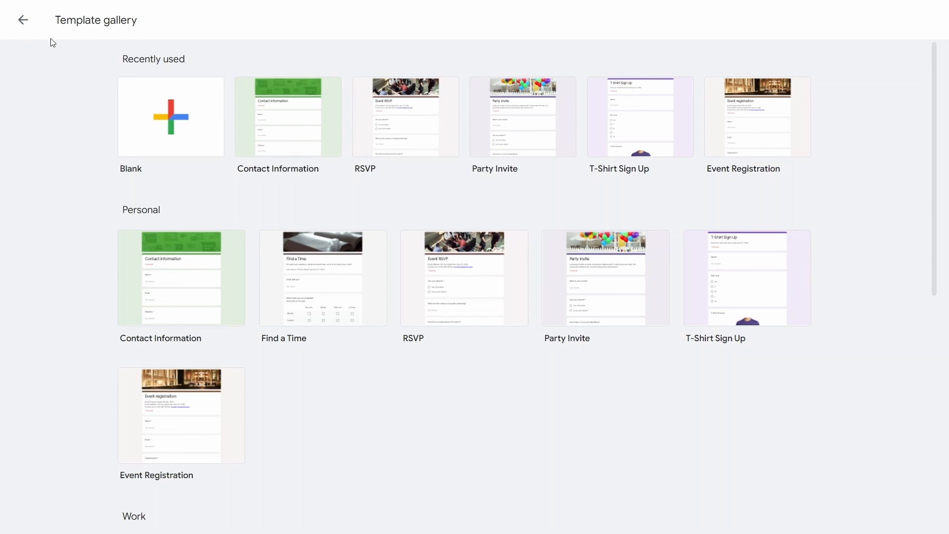
mouse_move(24, 20)
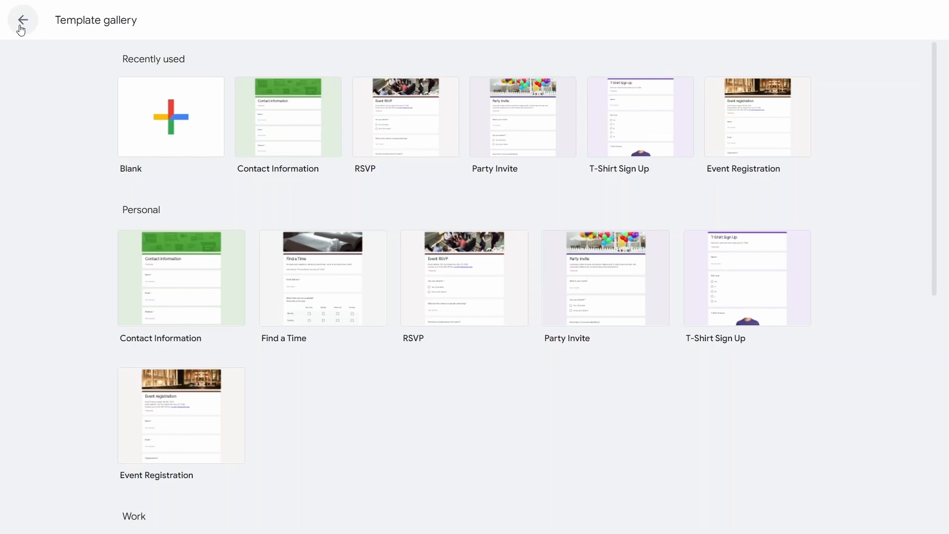
left_click(22, 20)
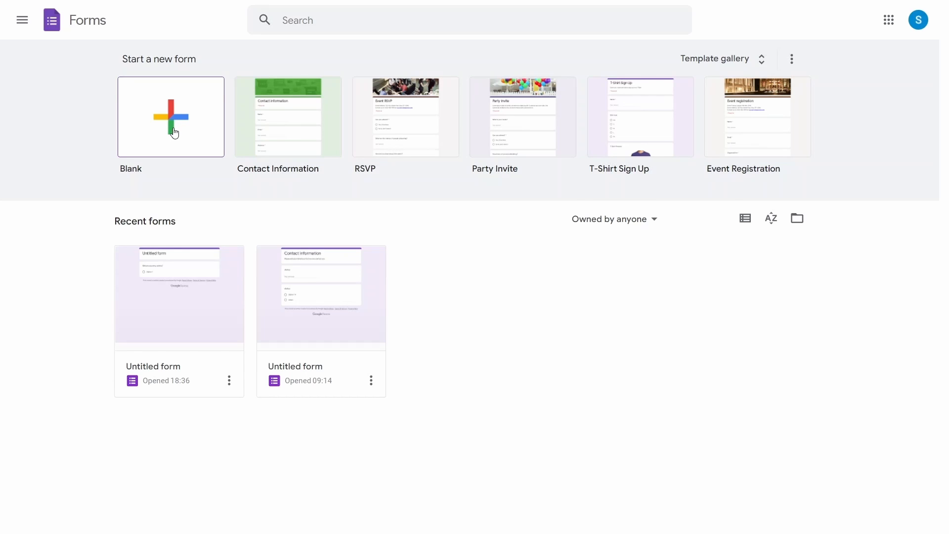
Create a blank form, view its Responses and Settings pages, and return to Questions.
left_click(170, 116)
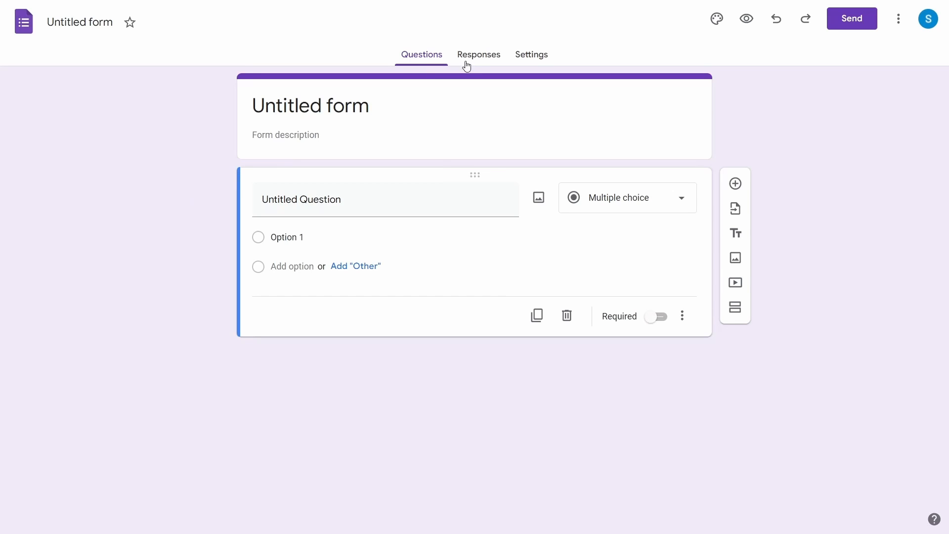
left_click(478, 54)
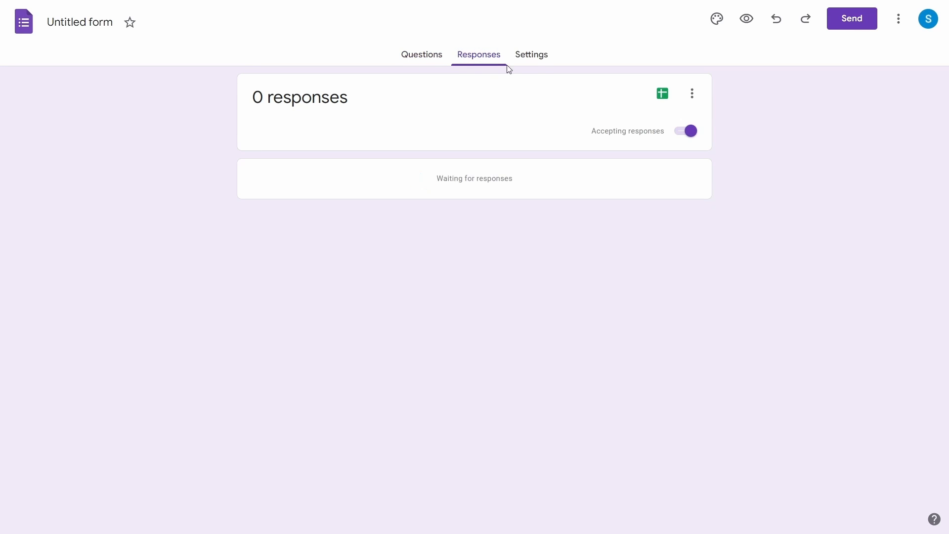
left_click(526, 54)
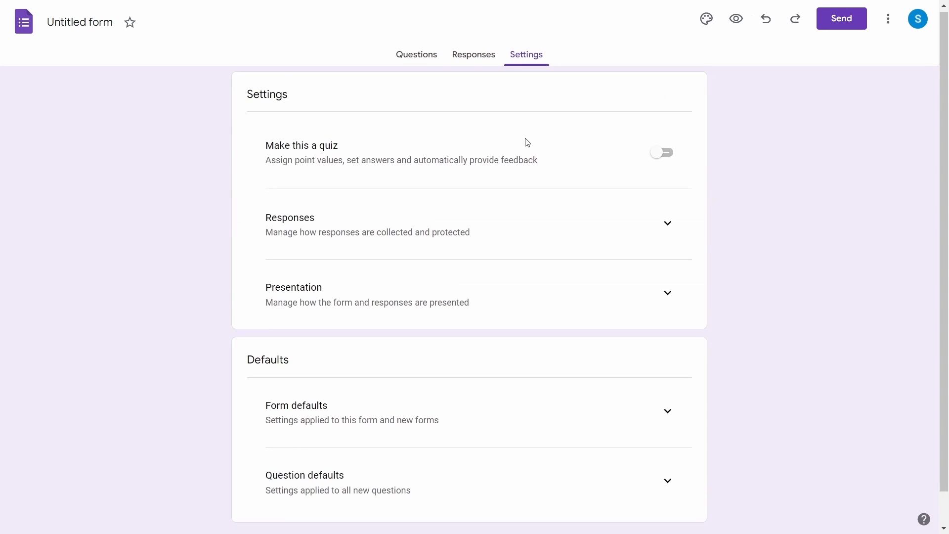
left_click(421, 54)
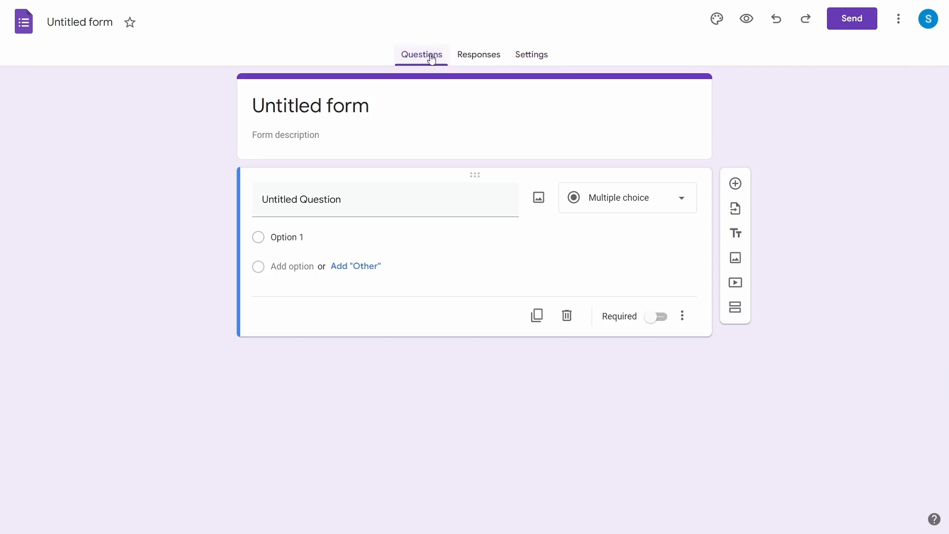
Title the form 'Youtube Channel - Survey Form' with description 'Let me know if you liked this video'.
type("Youtube Cha")
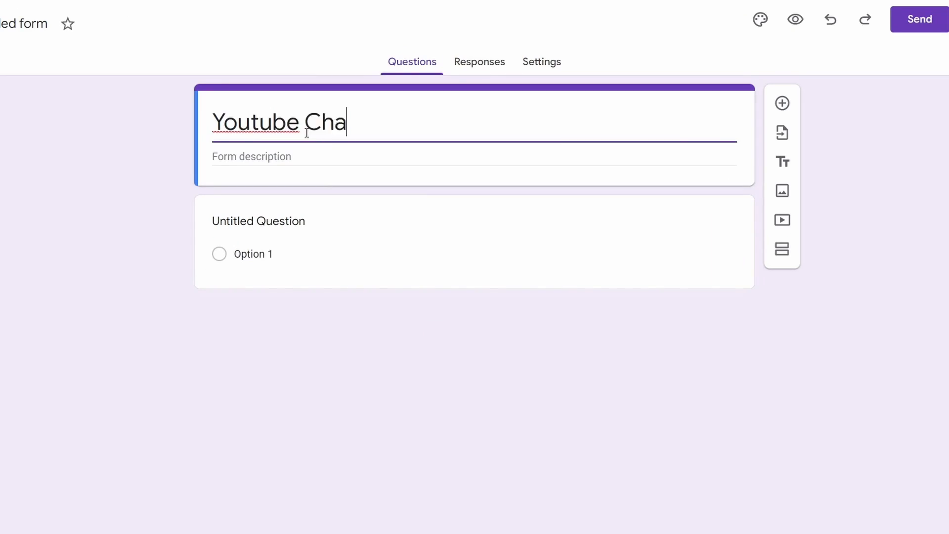
type("nnel - Survey Form")
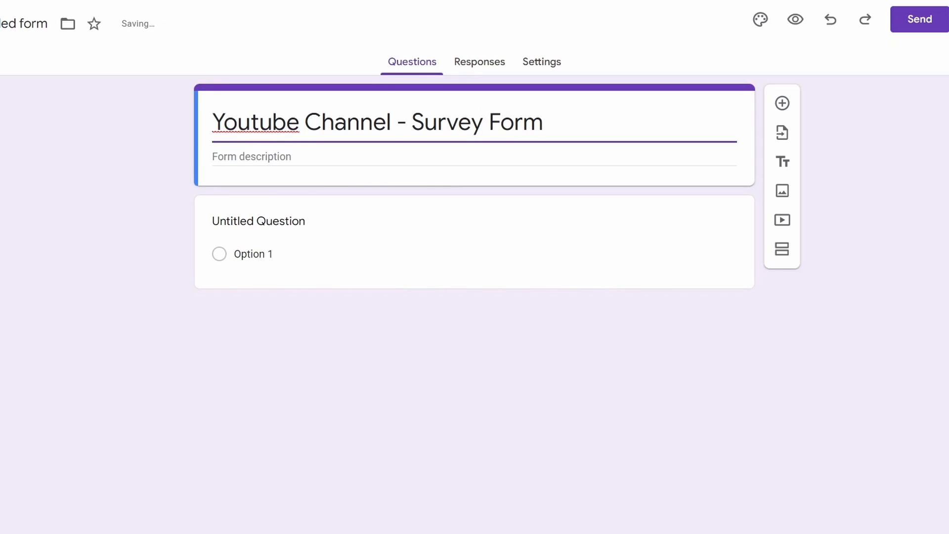
type("Let me know if y")
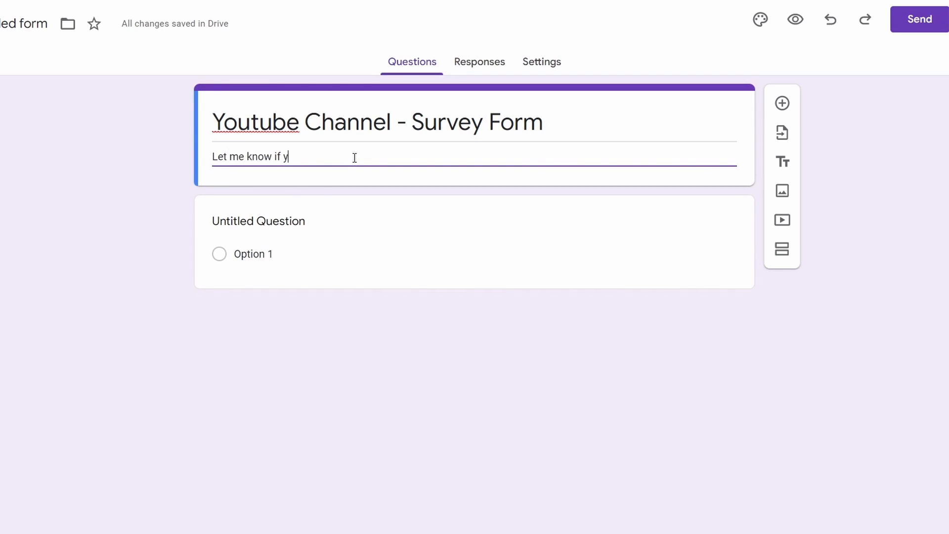
type("ou liked this video")
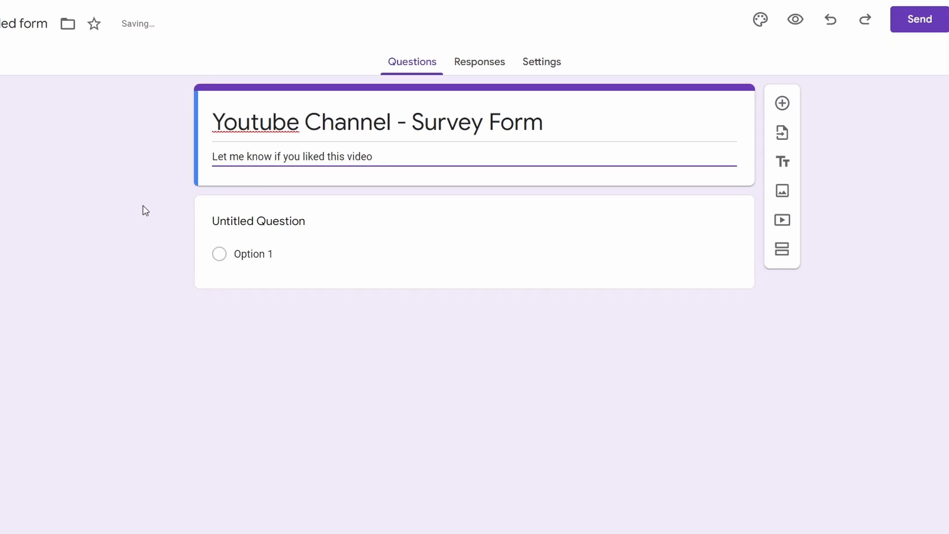
Enter the first question 'Did you like this video?' and dismiss the image search.
type("How")
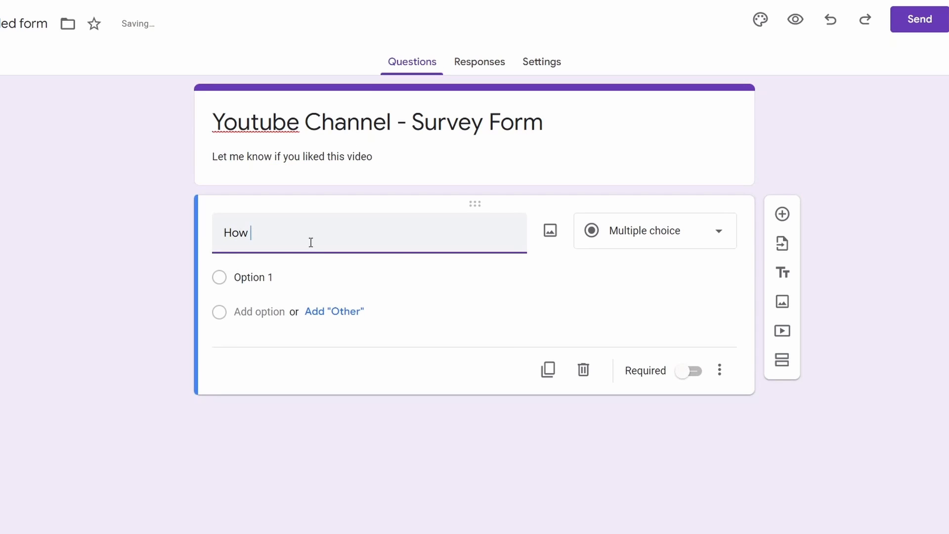
type("Did y")
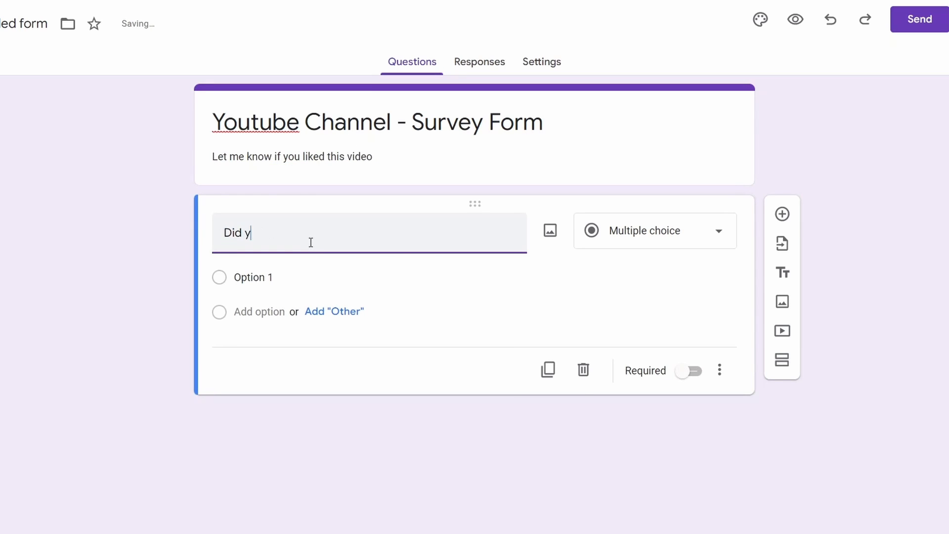
type("ou like this video?")
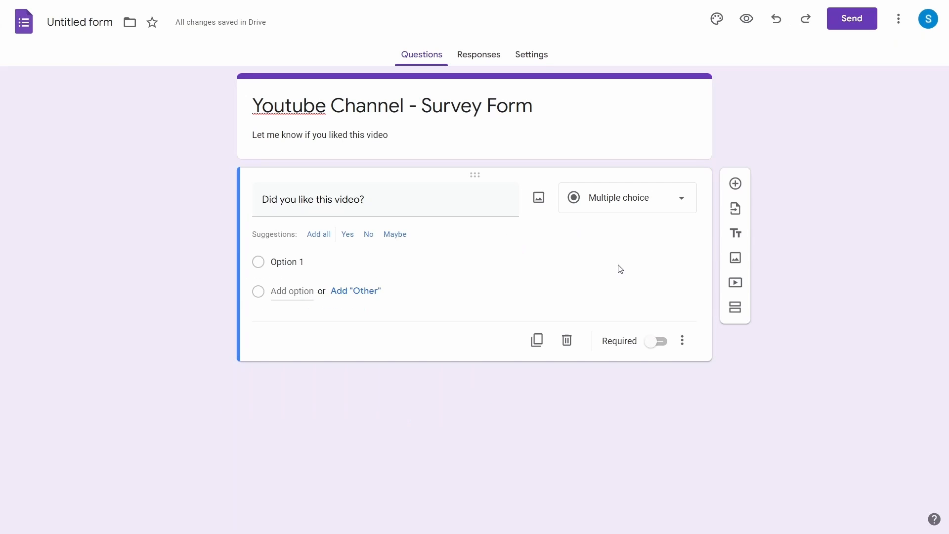
left_click(537, 197)
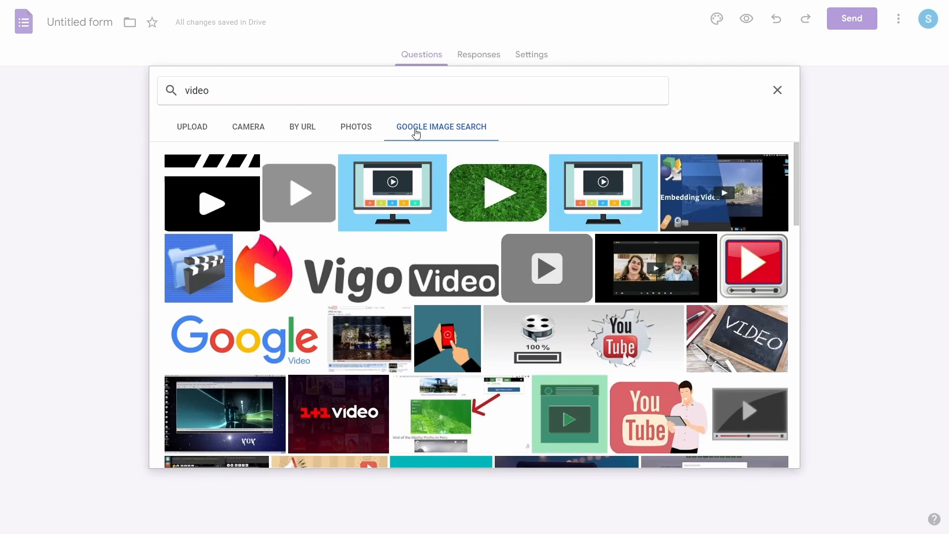
left_click(412, 90)
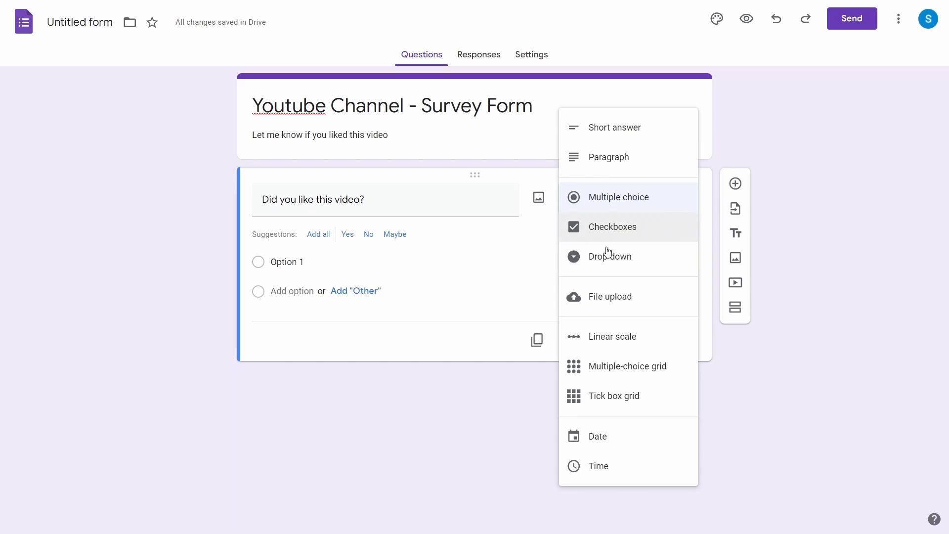
mouse_move(610, 256)
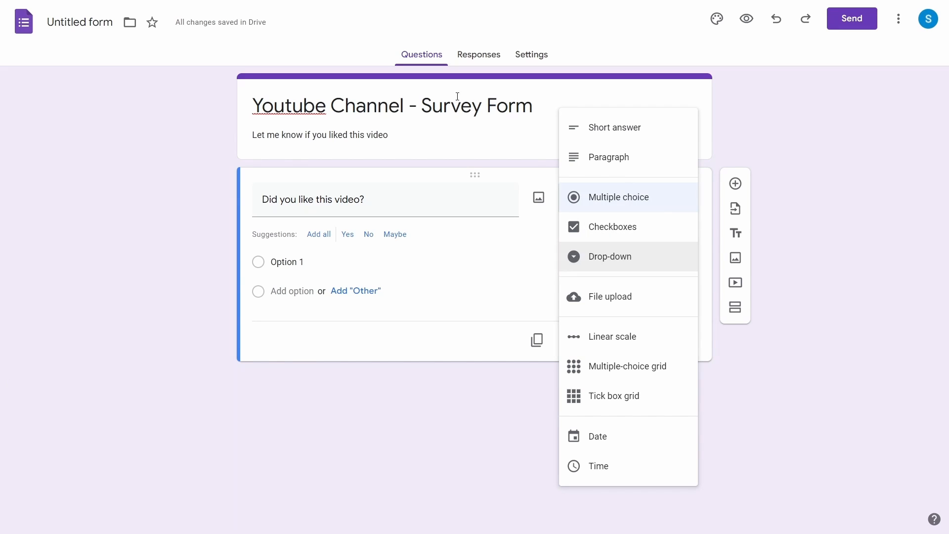
Make the question Short answer, duplicating it and deleting the copy.
left_click(615, 127)
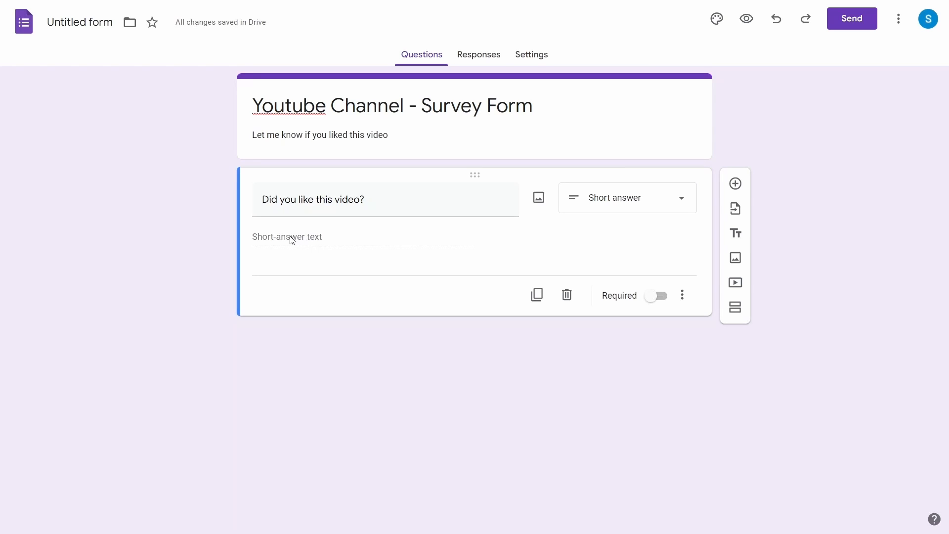
mouse_move(76, 413)
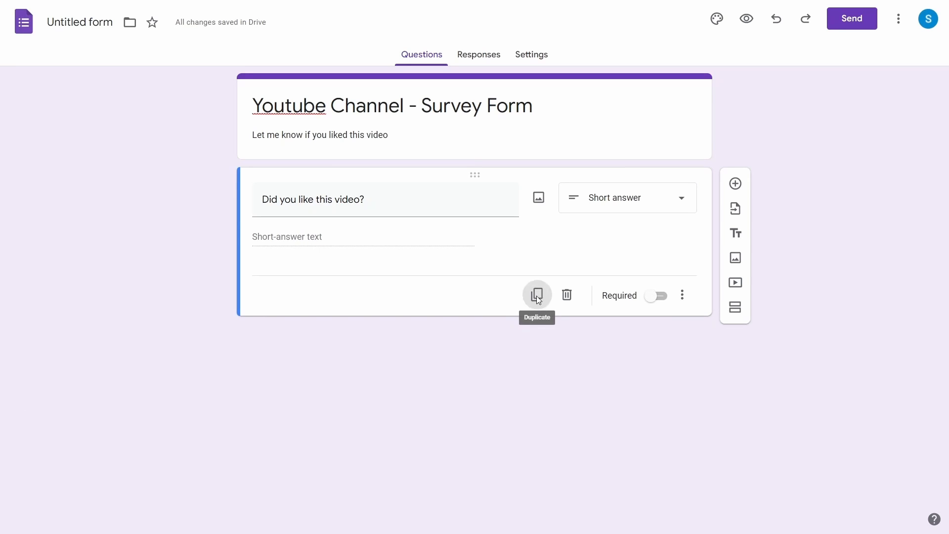
left_click(536, 294)
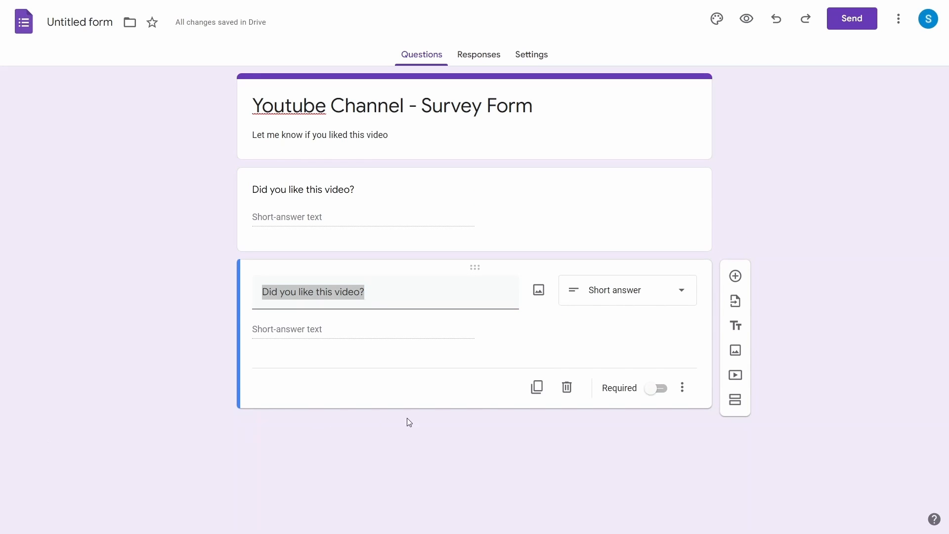
mouse_move(567, 386)
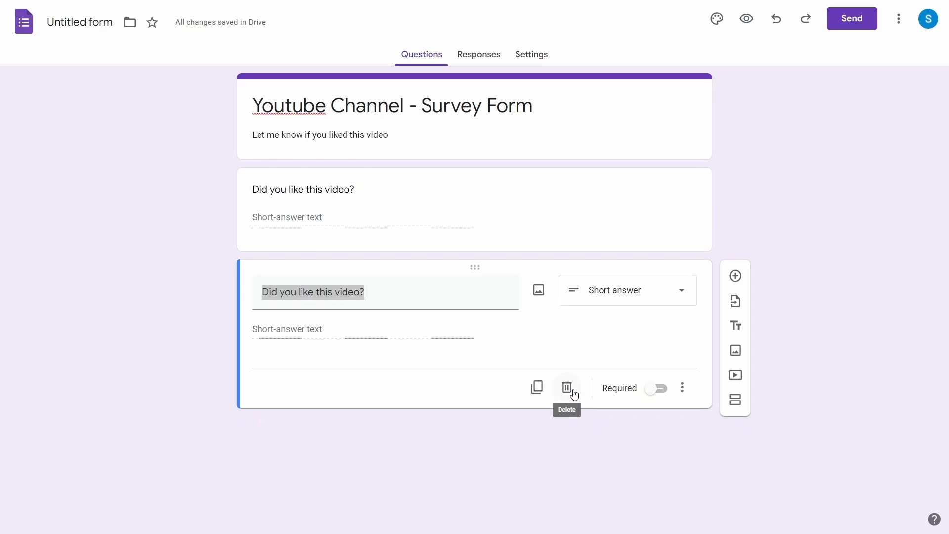
left_click(567, 387)
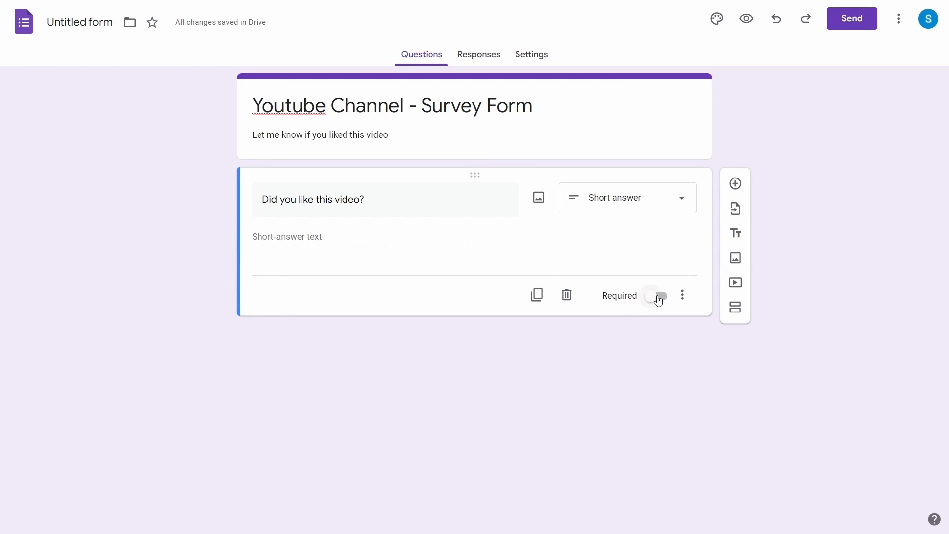
Mark the question required and preview the form as a respondent.
left_click(657, 295)
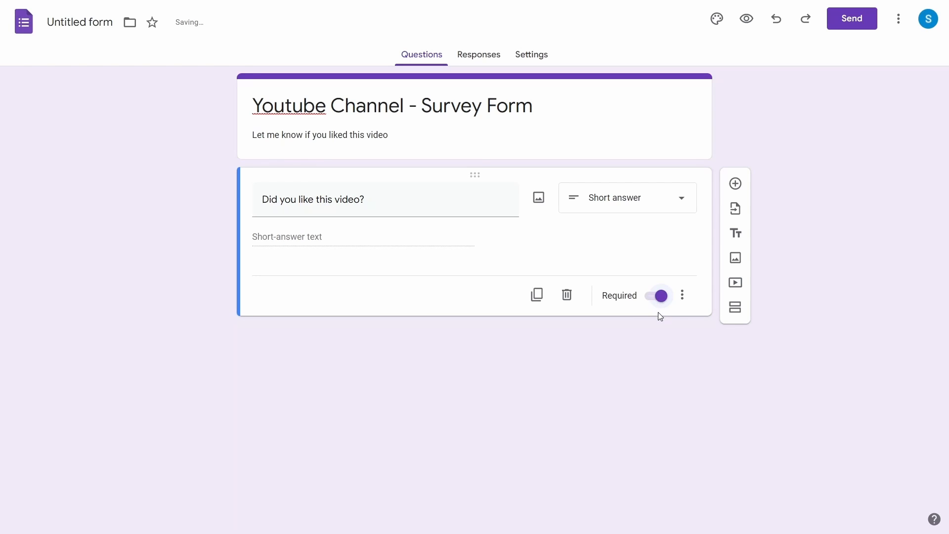
left_click(746, 18)
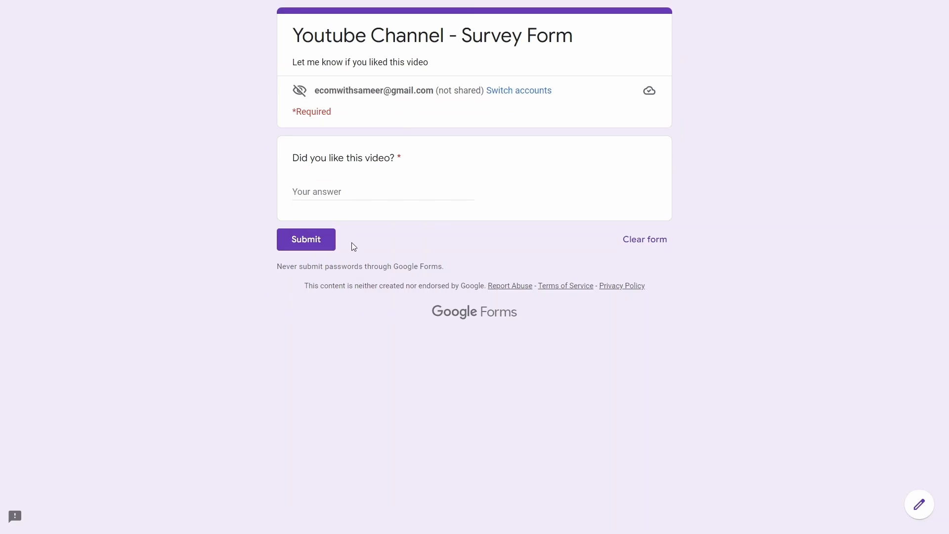
left_click(306, 239)
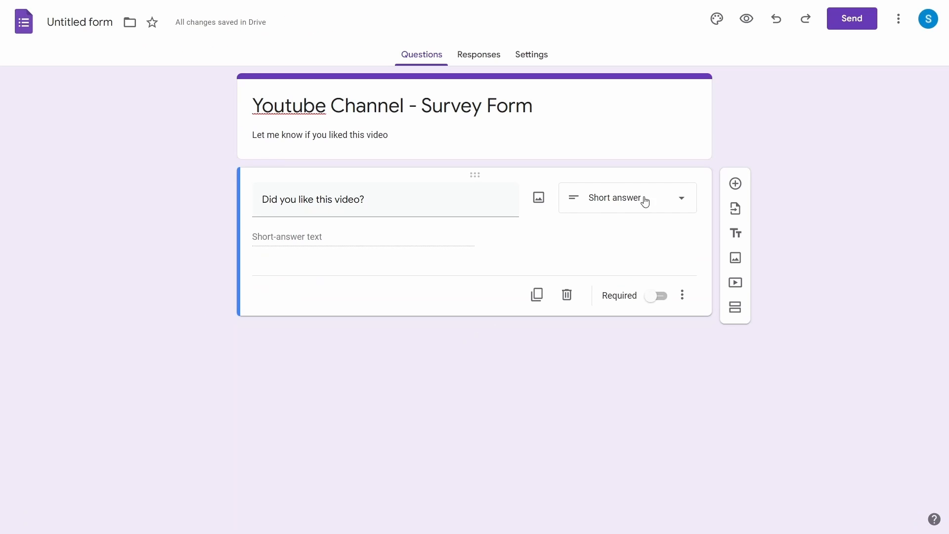
Add a Paragraph question and a Multiple choice question titled 'multiple choice'.
left_click(626, 197)
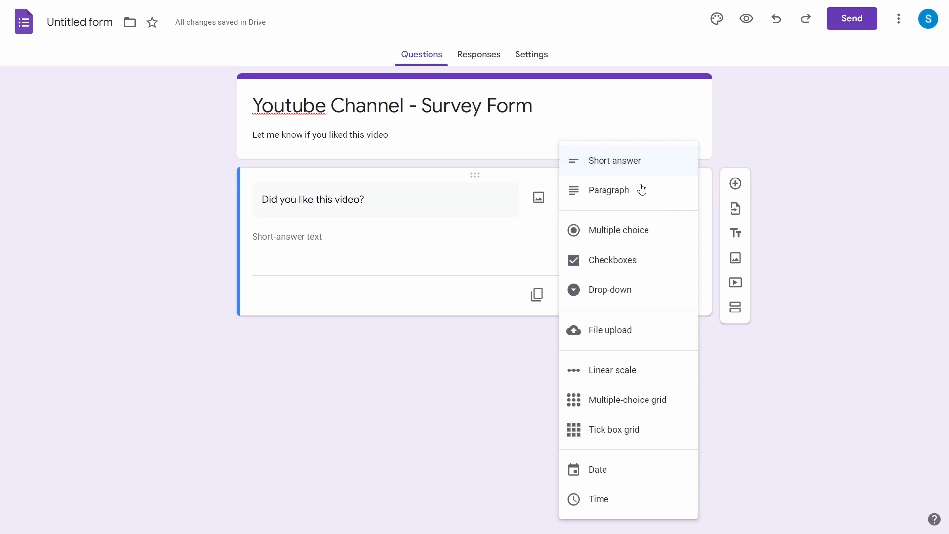
mouse_move(664, 191)
type("This is a question with paragraph as the answer option. Is it?")
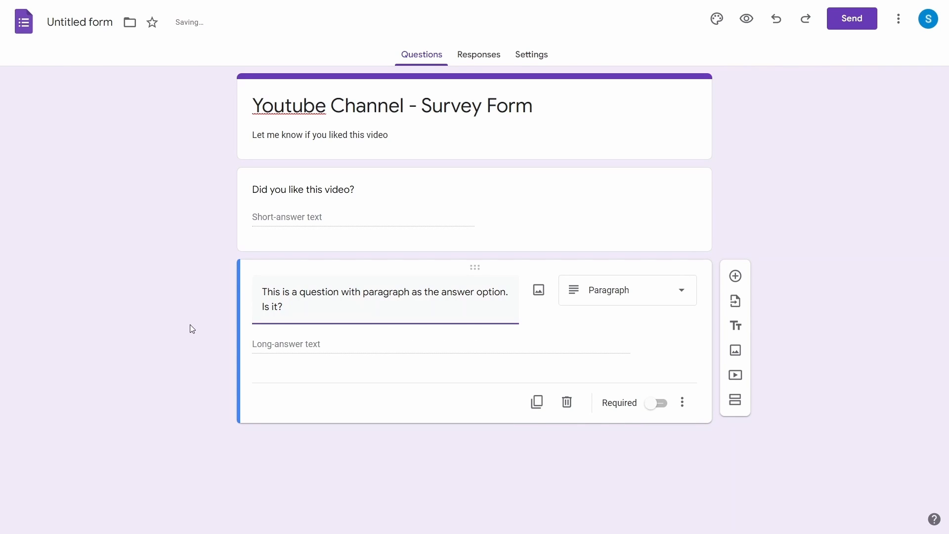
mouse_move(119, 428)
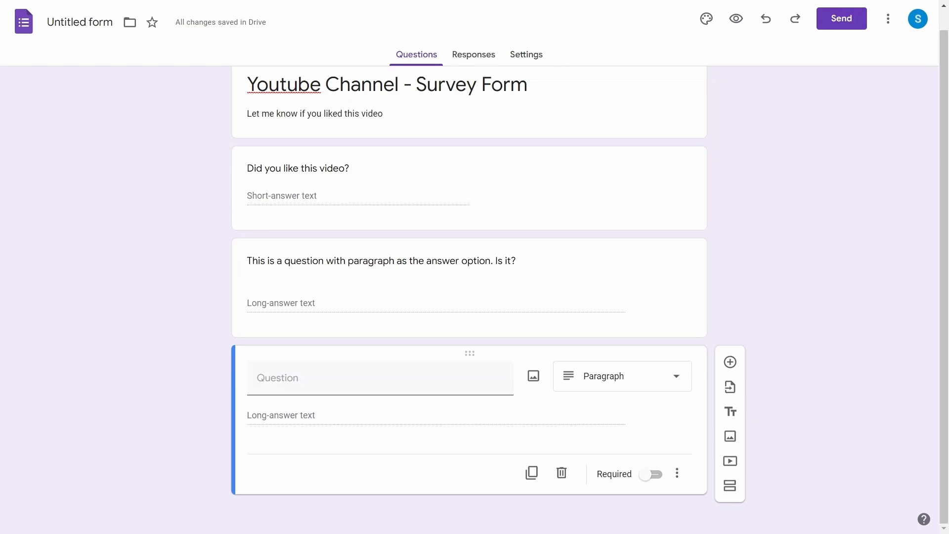
left_click(621, 375)
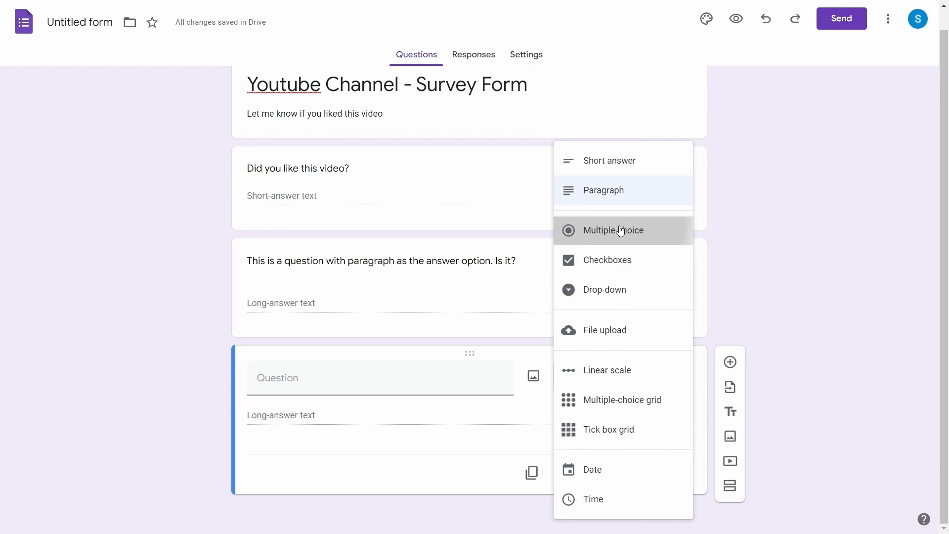
left_click(612, 230)
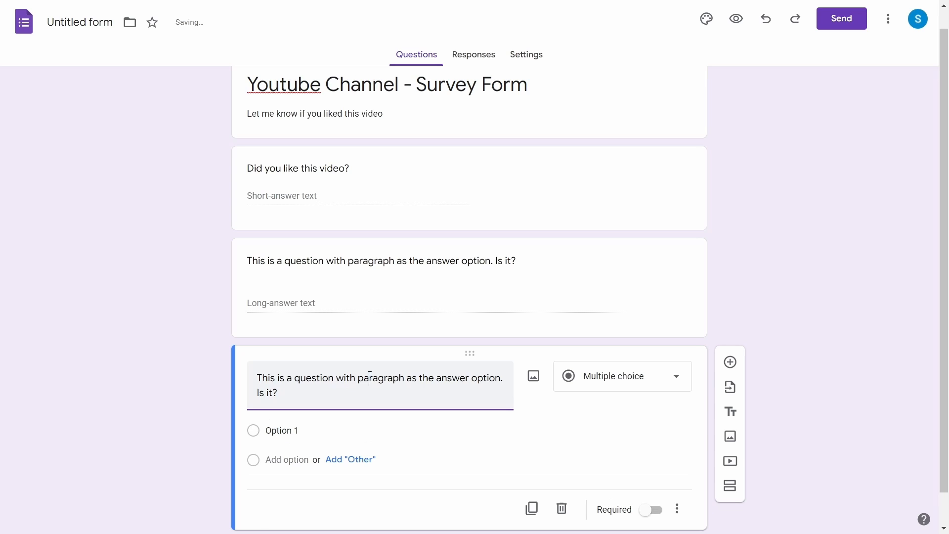
type("multiple")
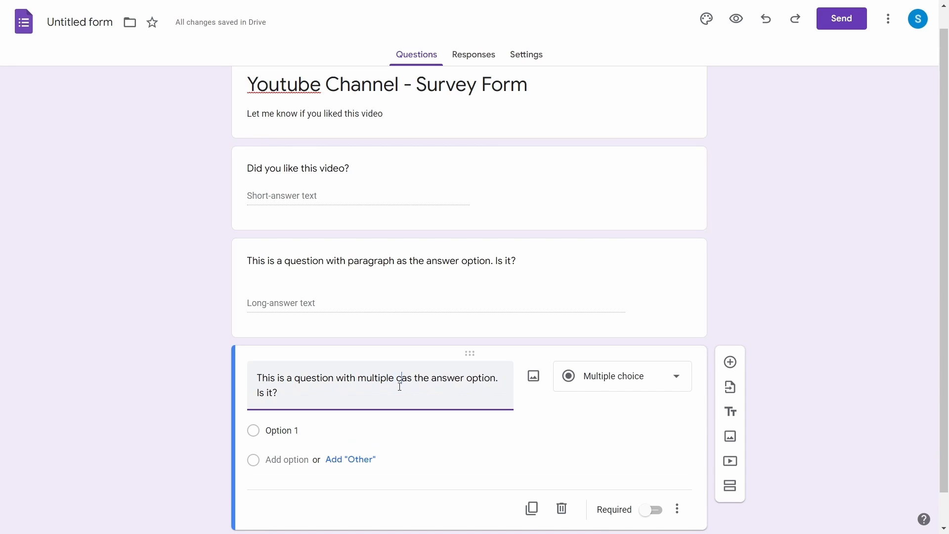
type("choice")
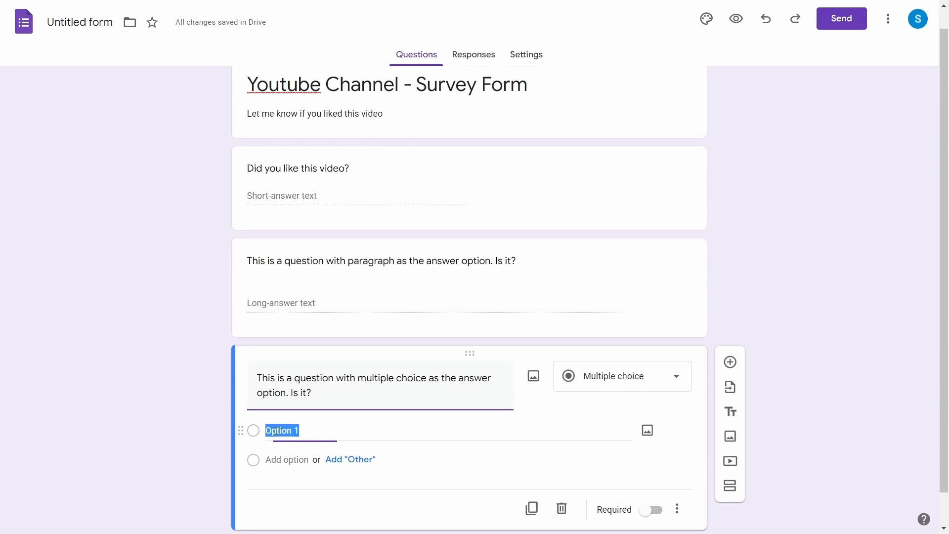
Give the multiple-choice question 'Answer Option 1' and 'Answer Option 2', then preview.
type("Answer Op")
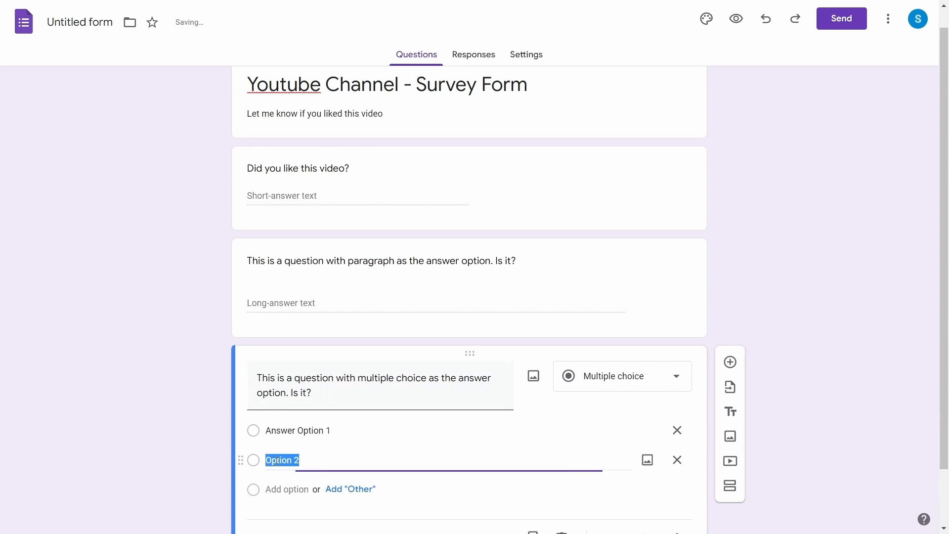
type("Answer Option 2")
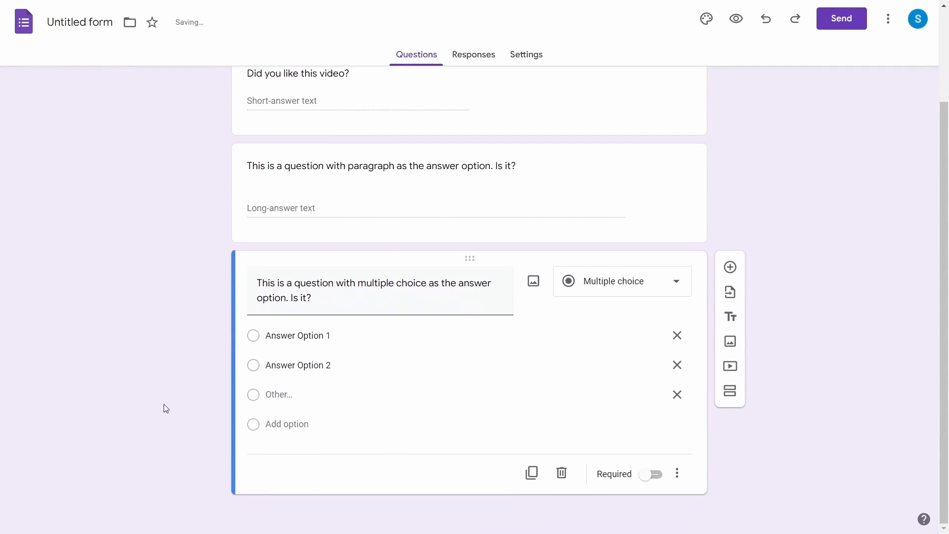
left_click(735, 18)
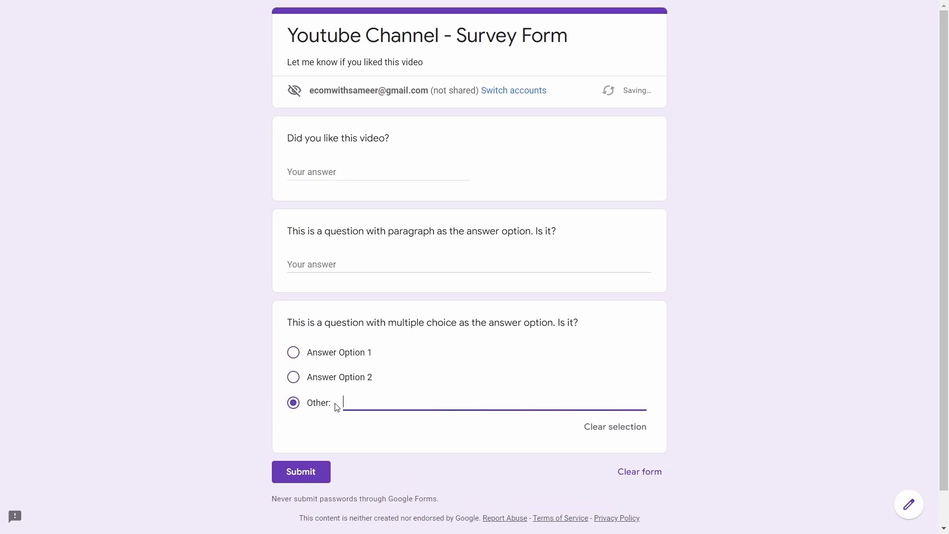
Add a Checkboxes question with answer options and Other, then a Drop-down question.
type("Answer option. Is it?")
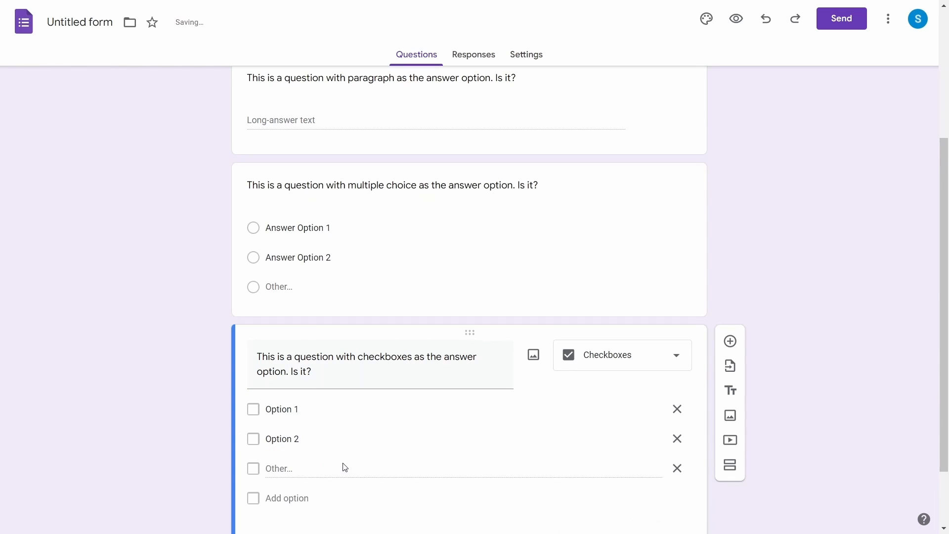
scroll("down", 3)
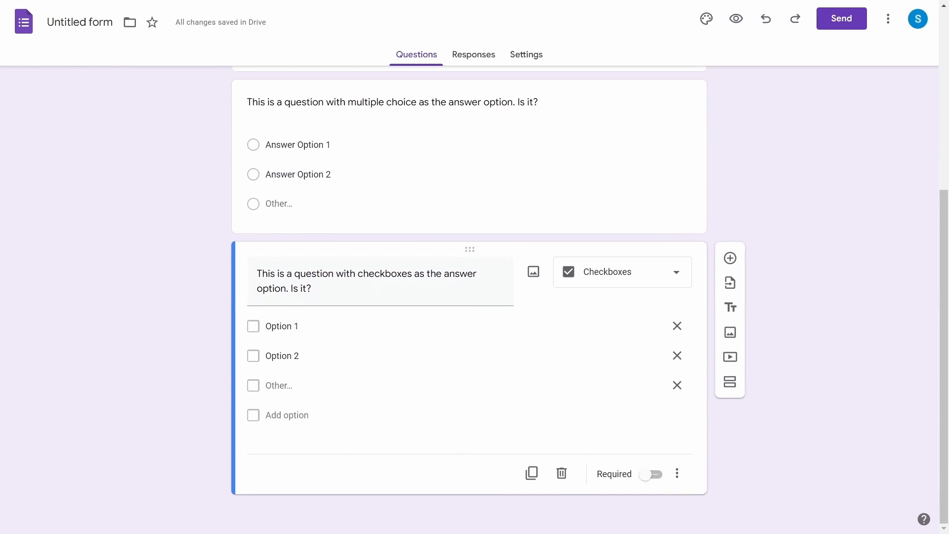
left_click(736, 19)
type("This is a question with a Dropdown as the answer option. Is it?")
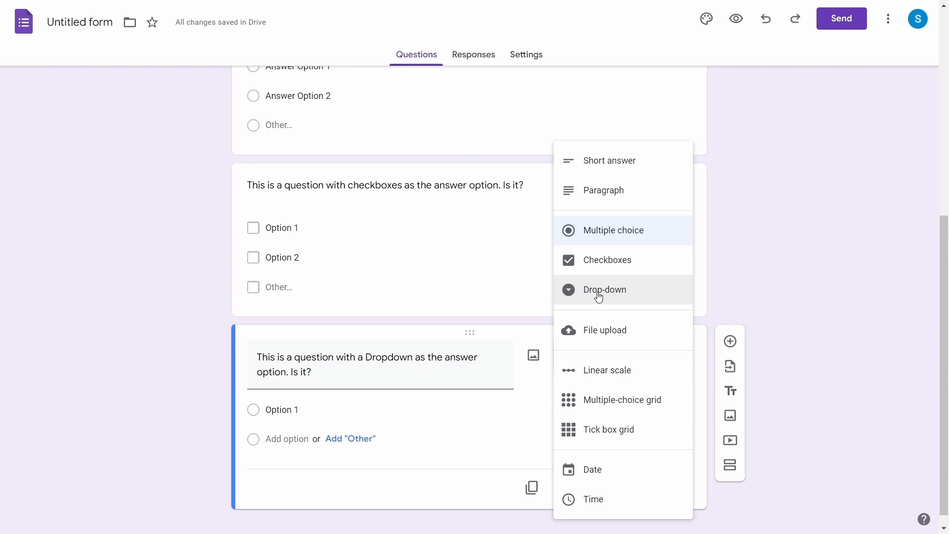
left_click(603, 289)
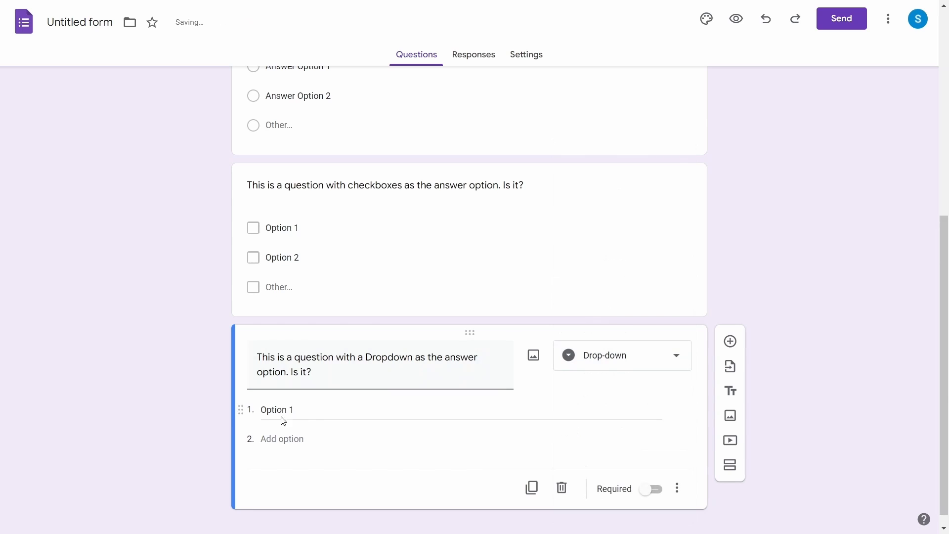
type("Option 2")
type("This is a question with a Linear Scale as the answer option. Is it?")
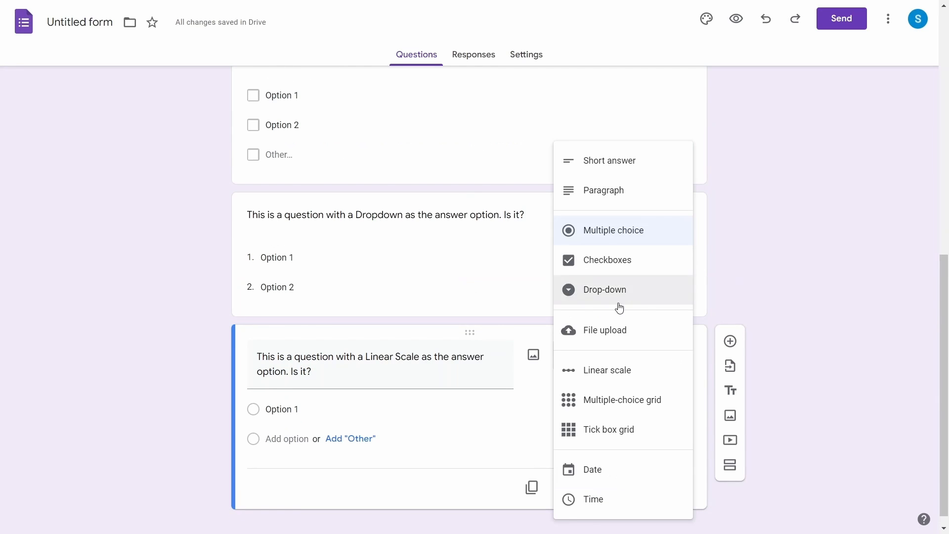
Set a 1–5 linear scale labelled for the worst video and 'You've saved our lives.'.
left_click(606, 370)
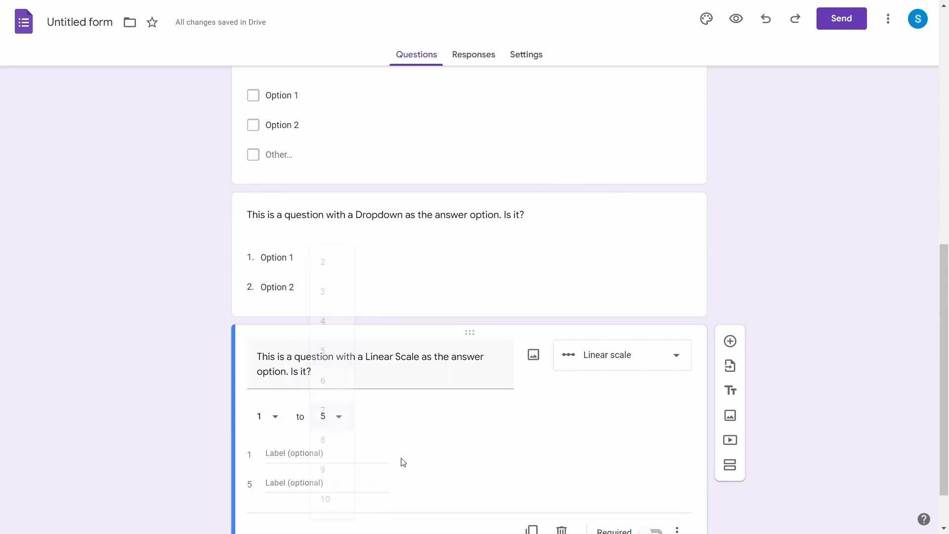
type("This is the worst video ever")
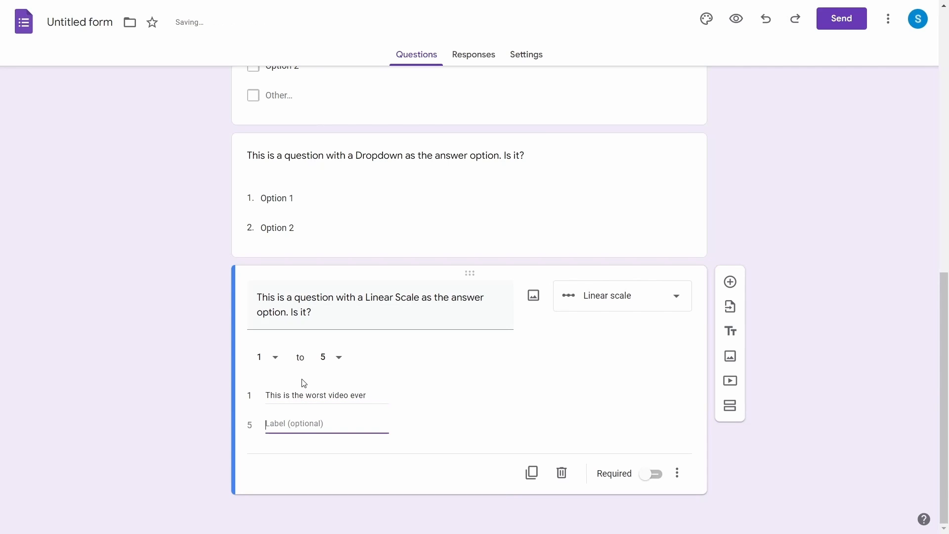
type("You've")
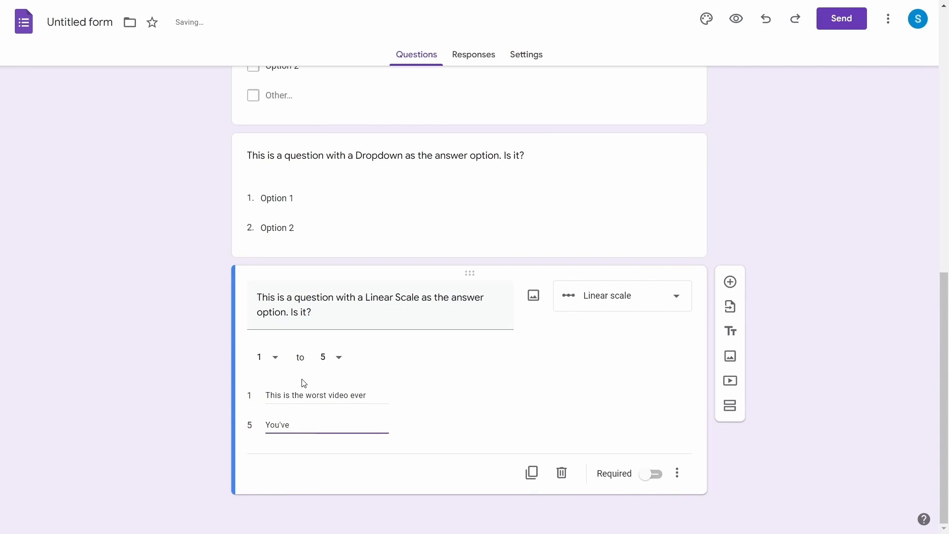
type("saved our lives.")
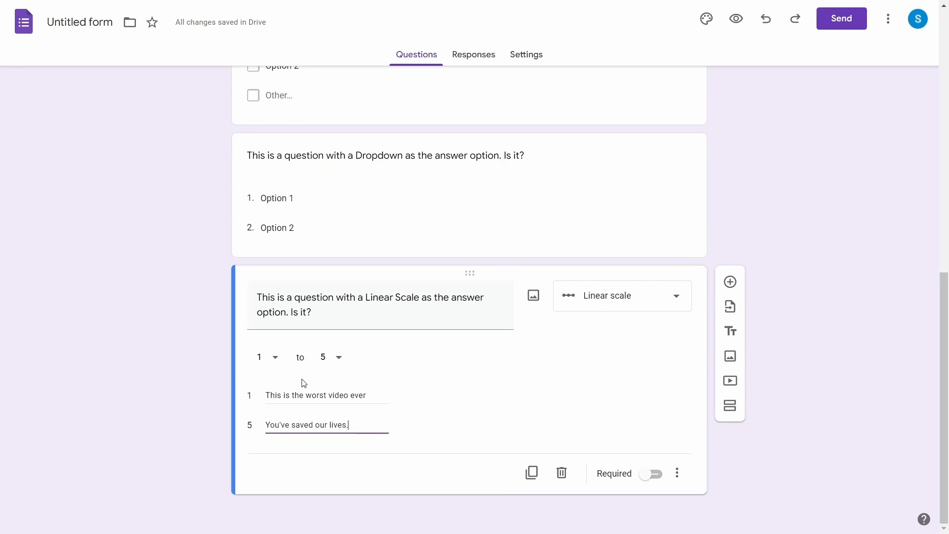
Preview the form and pick the top rating on the linear scale.
left_click(735, 19)
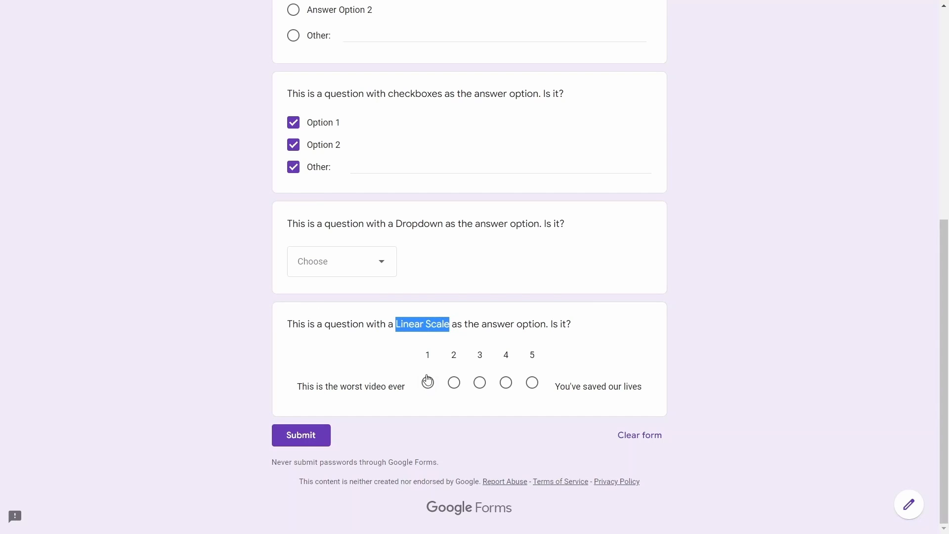
left_click(531, 382)
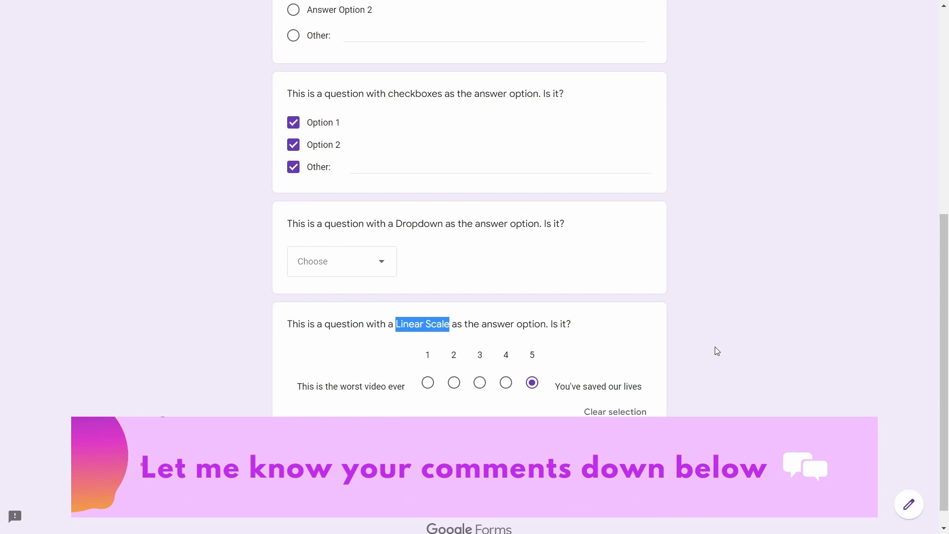
left_click(718, 351)
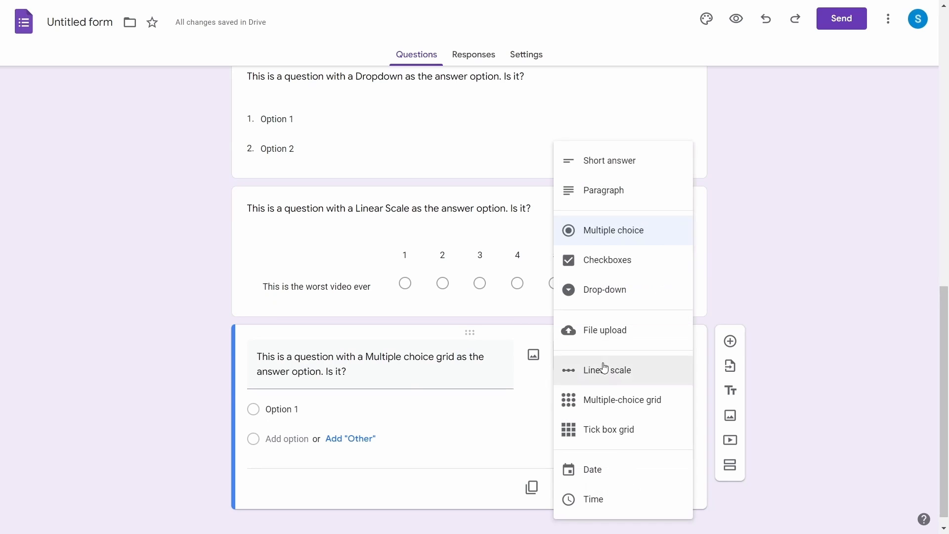
Add a multiple-choice grid with row 'Question 1' and a tick box grid, then preview them.
left_click(622, 399)
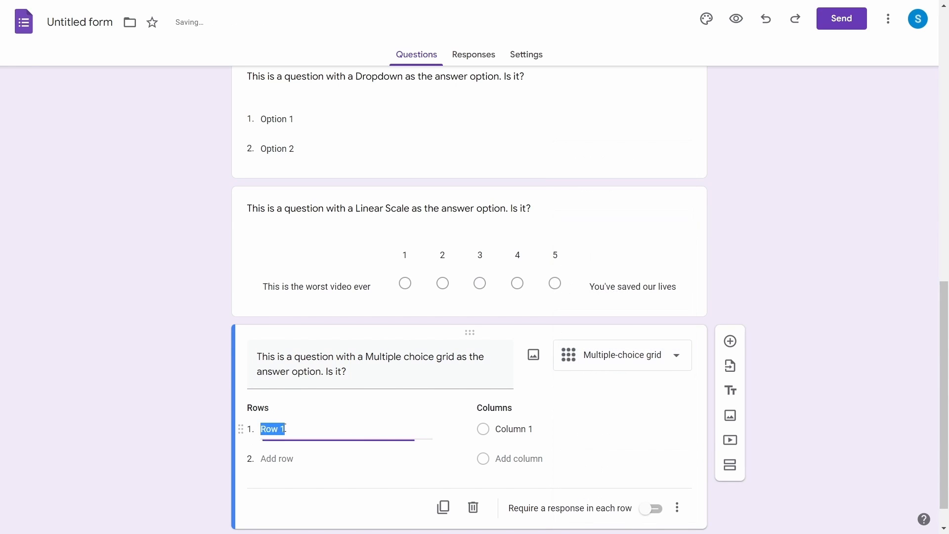
type("Question 1")
left_click(346, 459)
type("Question 2")
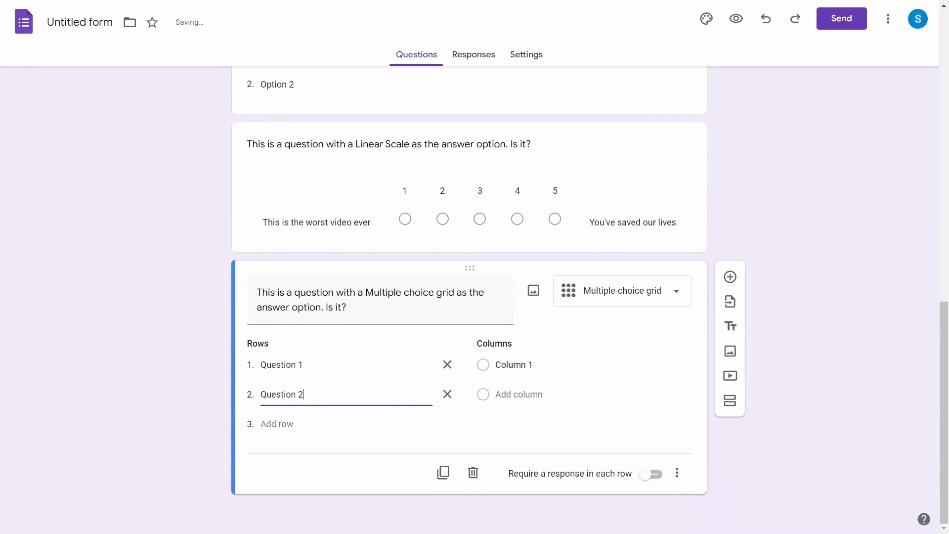
left_click(621, 290)
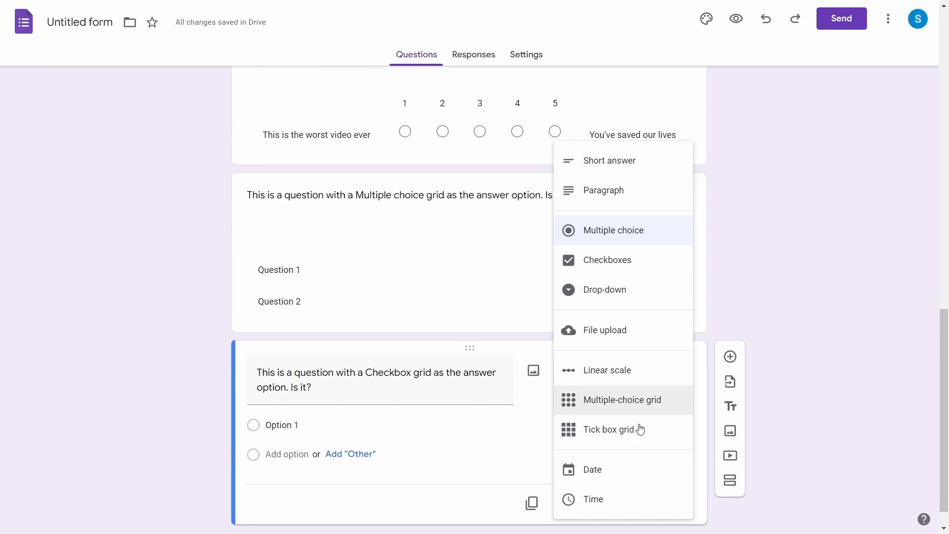
left_click(612, 429)
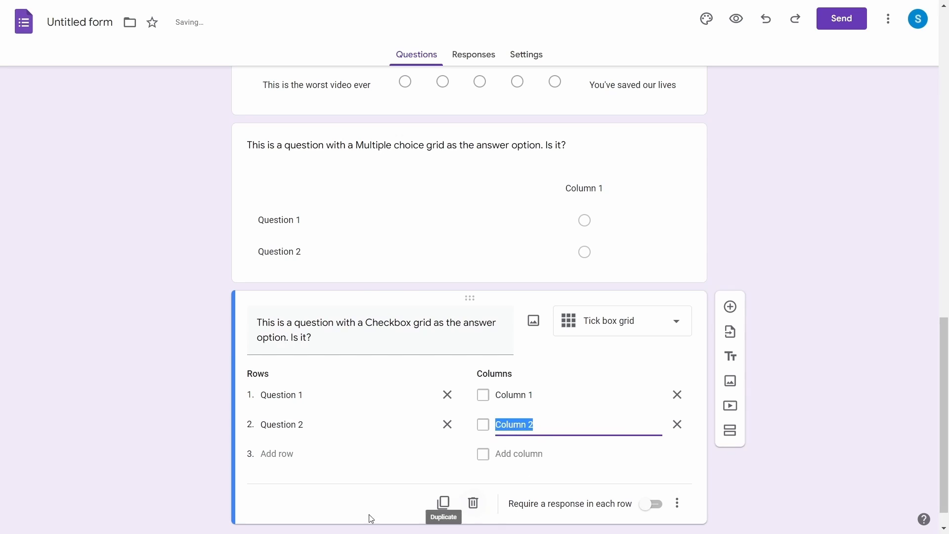
left_click(735, 18)
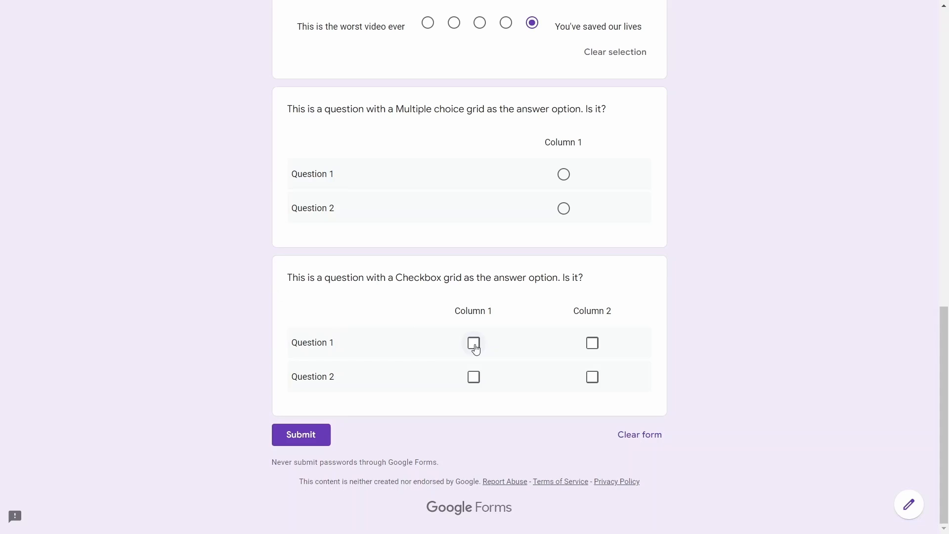
left_click(591, 377)
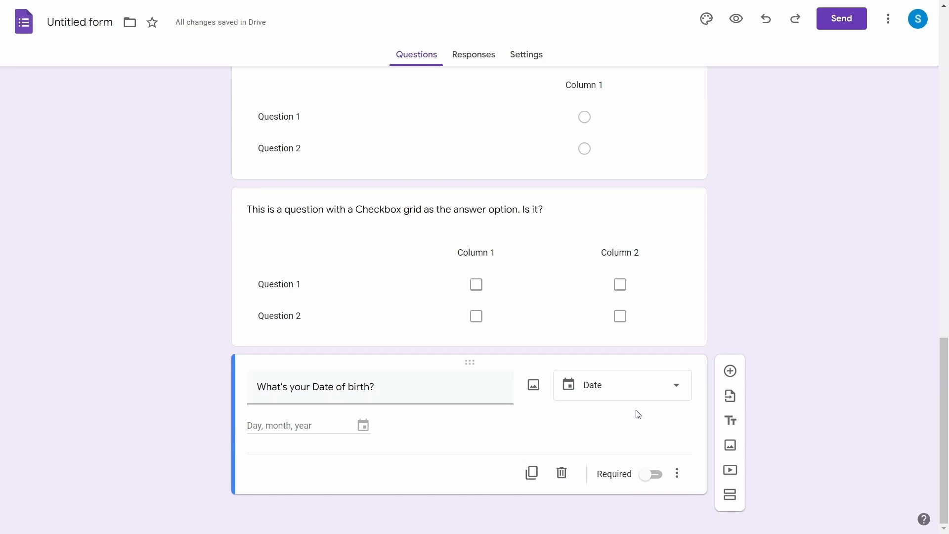
Switch the date question's answer type to a time answer.
left_click(622, 385)
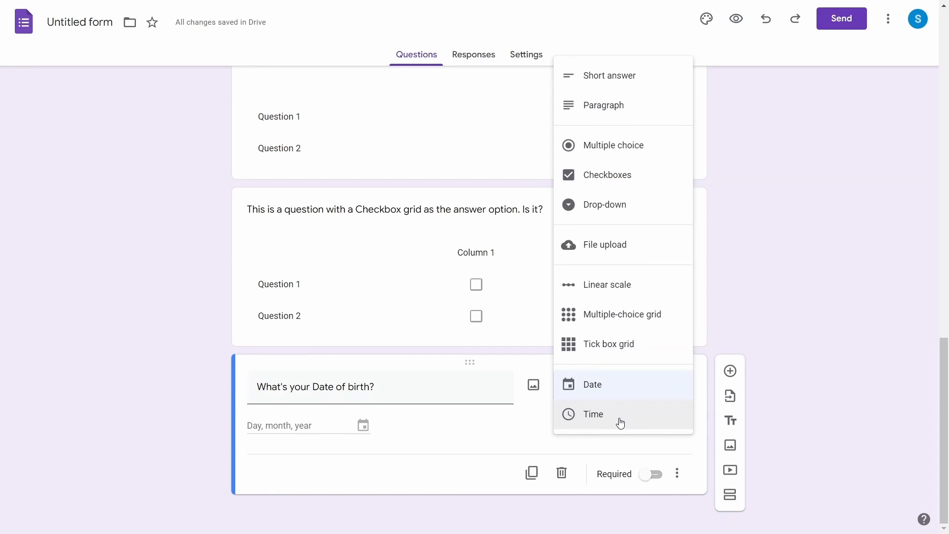
left_click(594, 415)
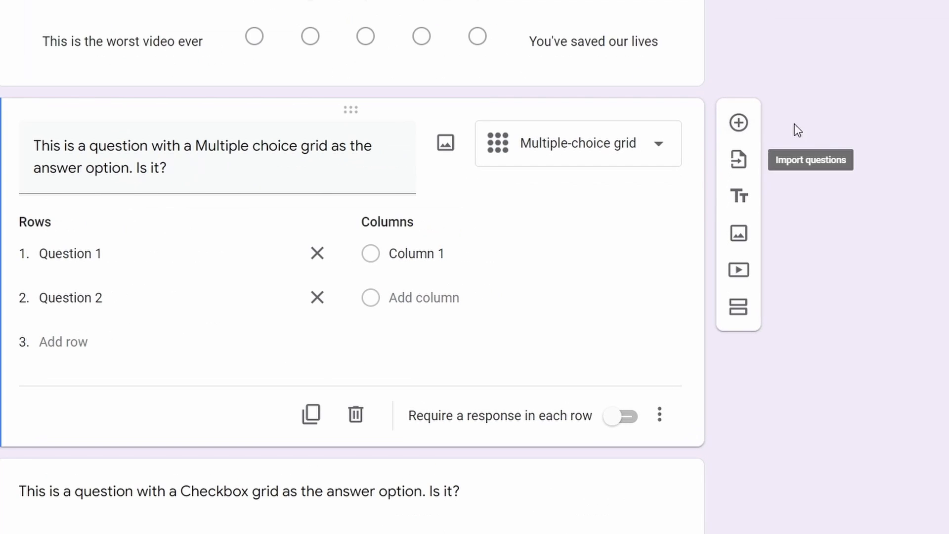
mouse_move(738, 233)
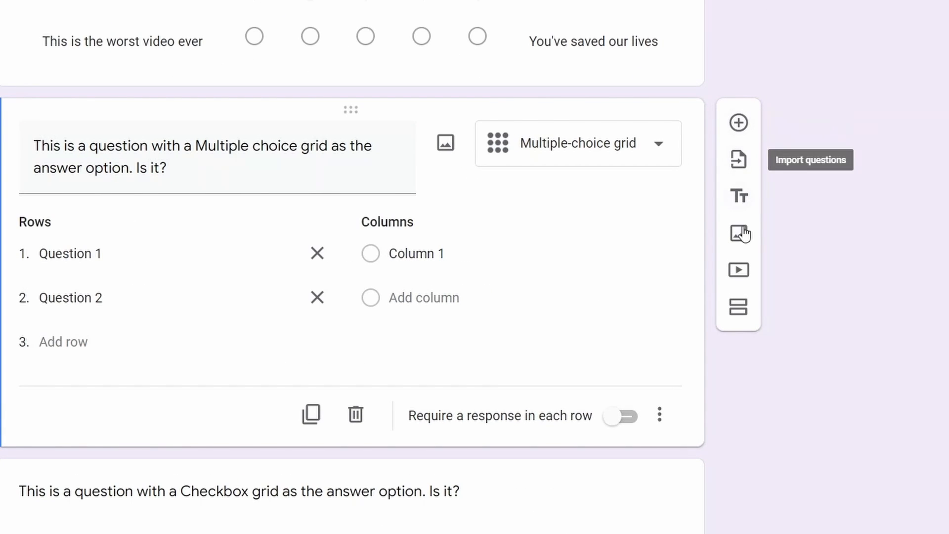
mouse_move(738, 269)
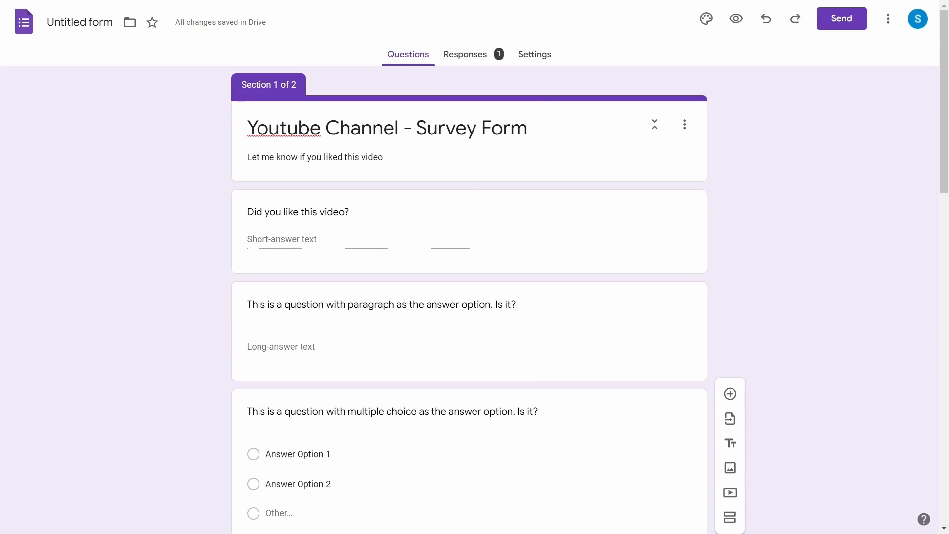
mouse_move(475, 82)
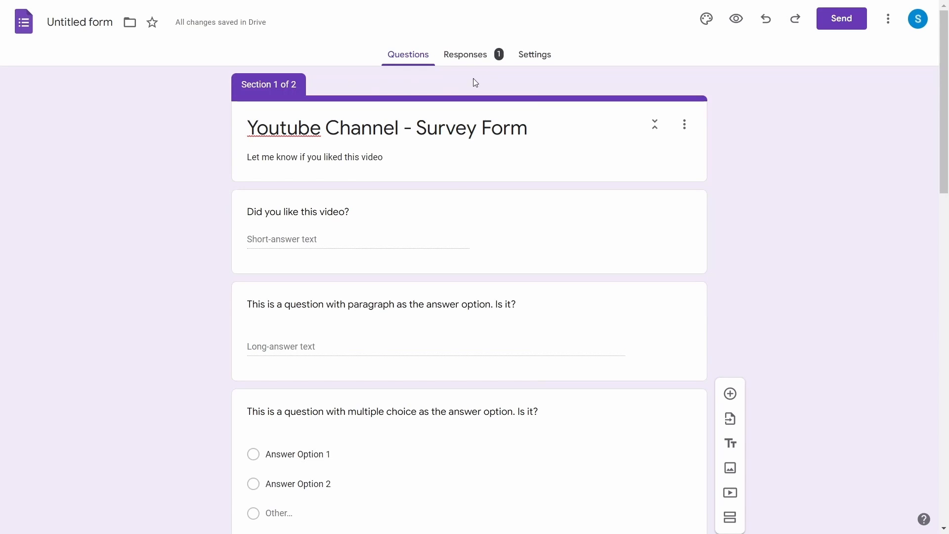
left_click(465, 55)
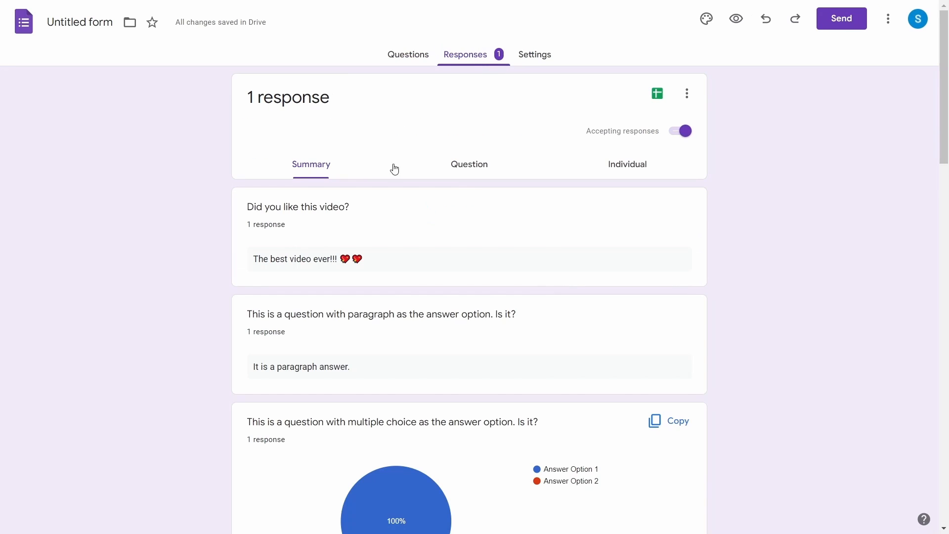
mouse_move(450, 138)
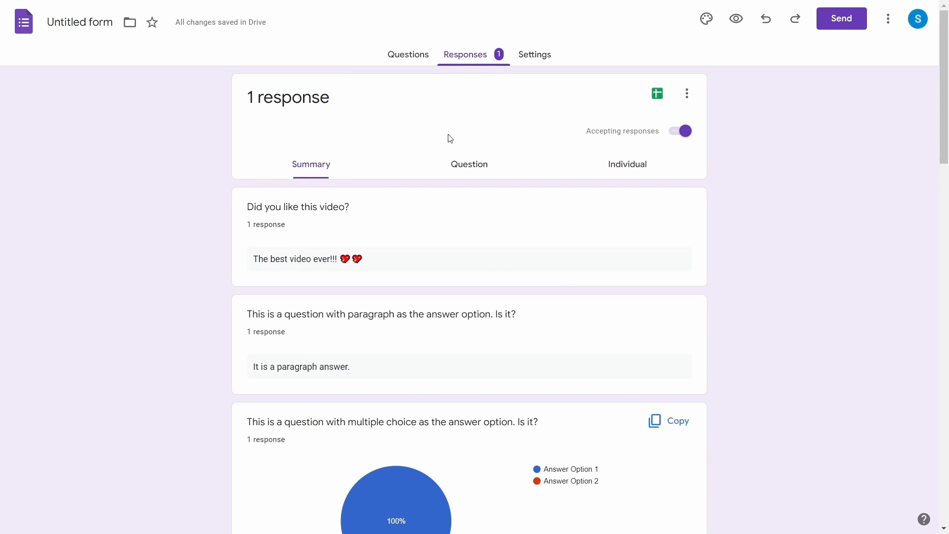
scroll("down", 3)
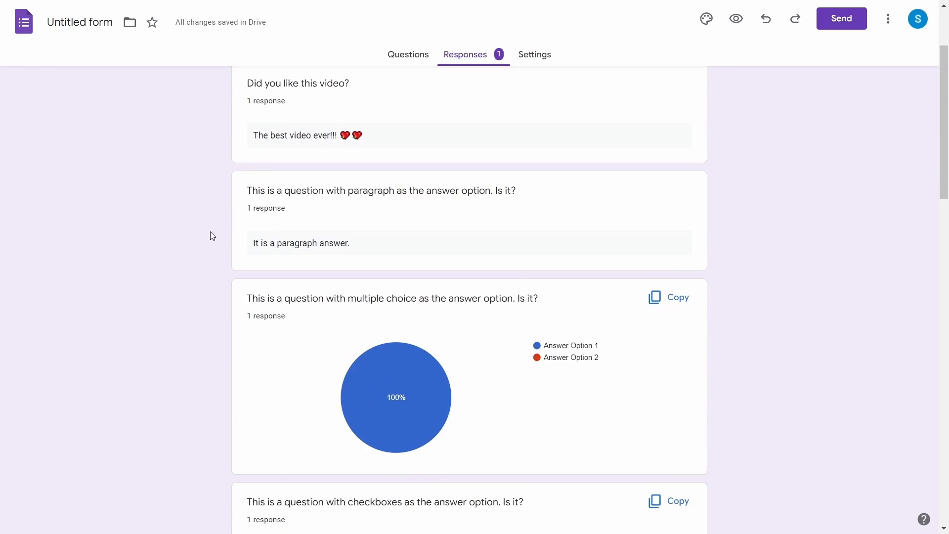
scroll("down", 3)
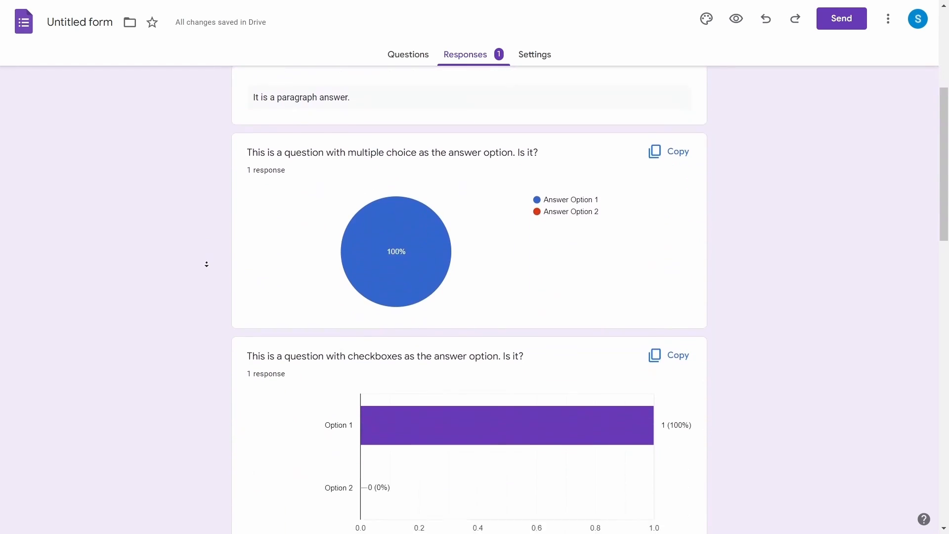
scroll("down", 3)
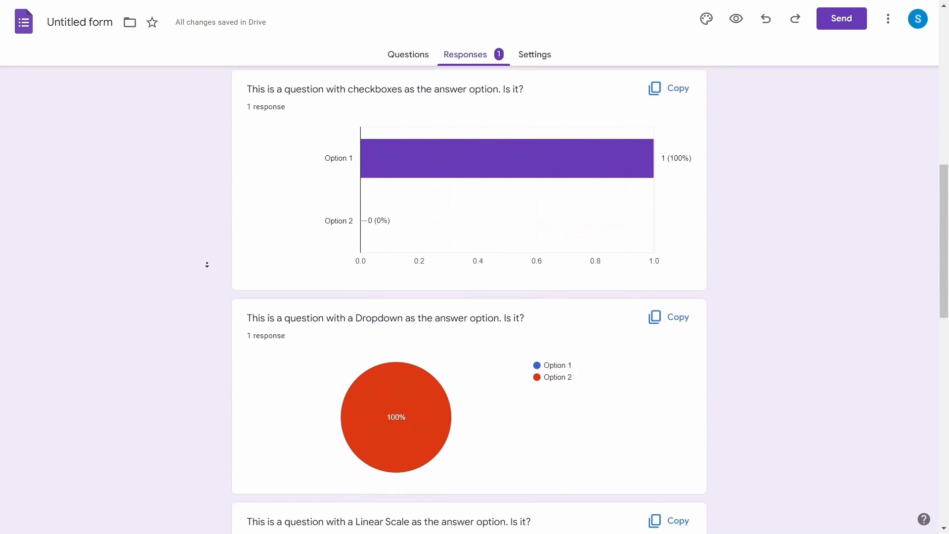
scroll("down", 3)
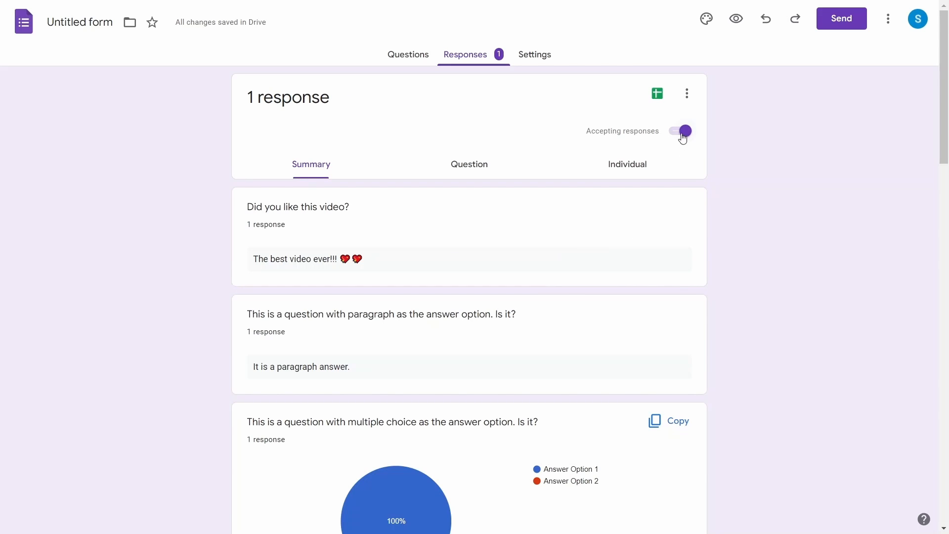
left_click(679, 131)
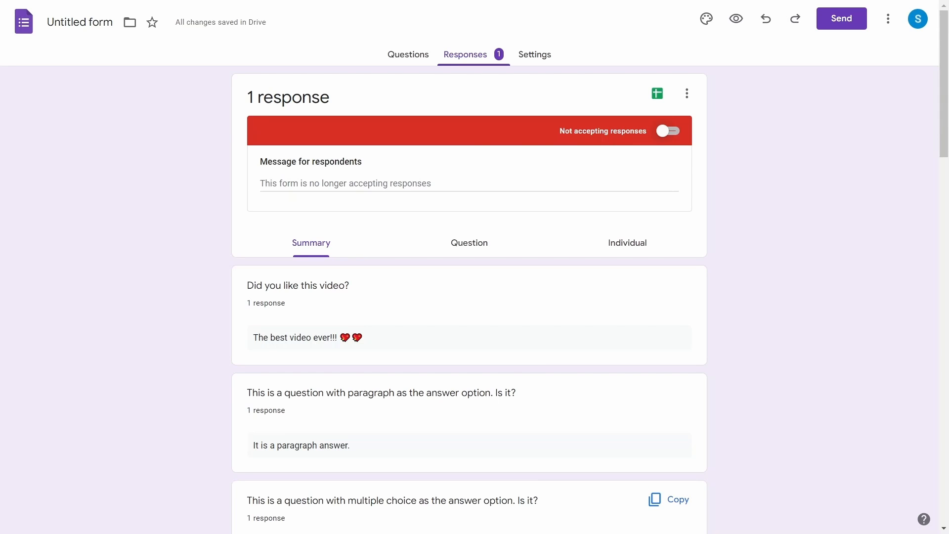
left_click(408, 53)
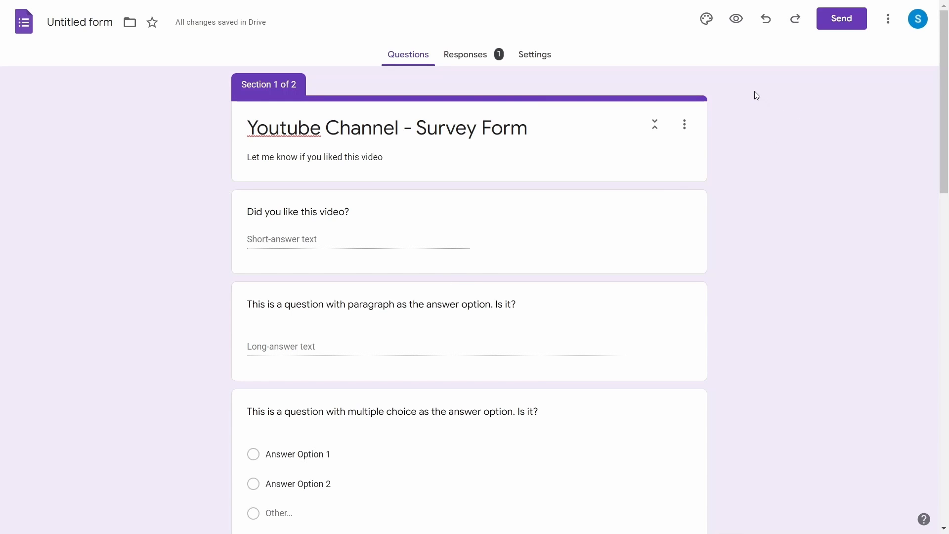
mouse_move(706, 19)
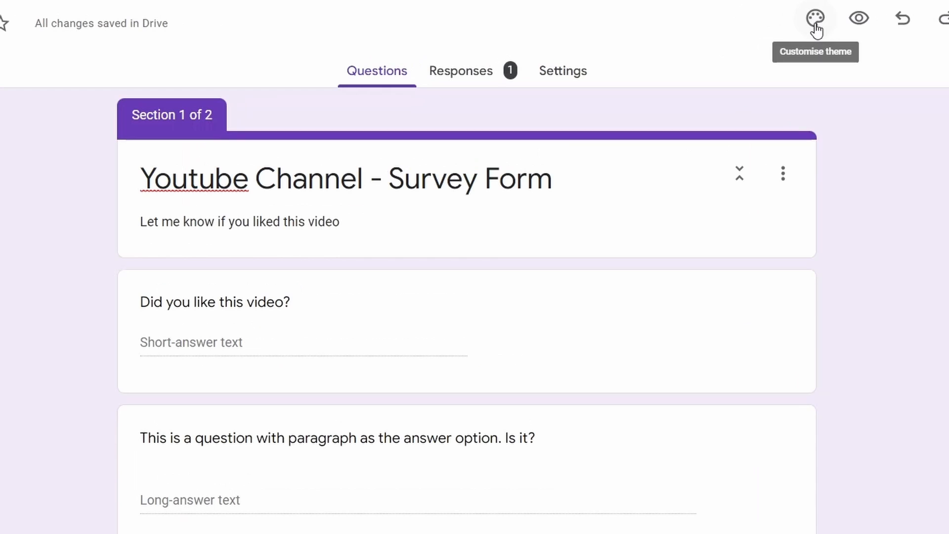
Choose a spider-web header image for the survey from the theme options.
left_click(815, 17)
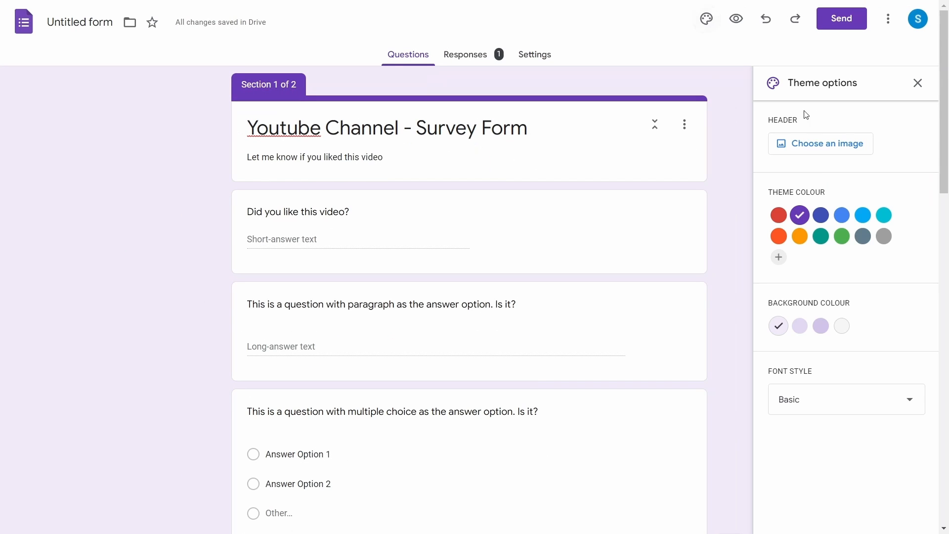
mouse_move(820, 143)
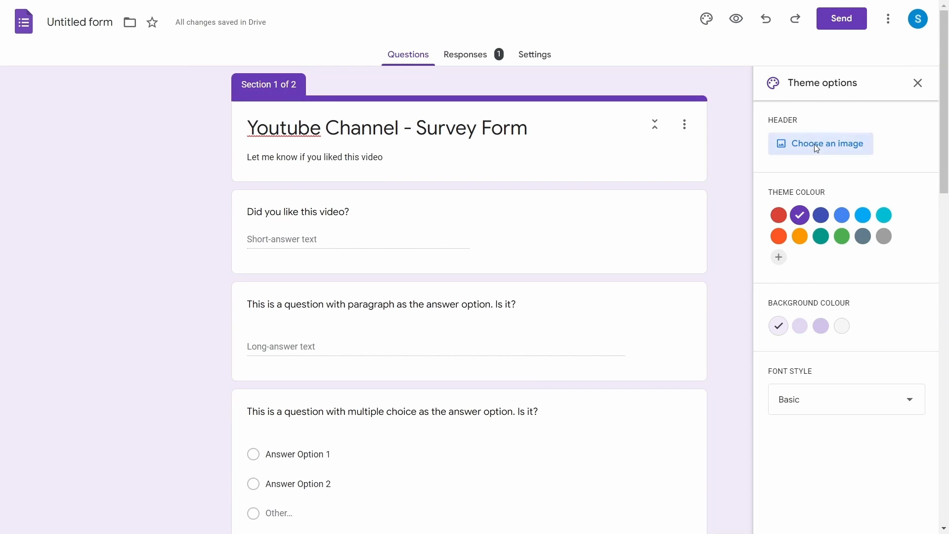
left_click(820, 143)
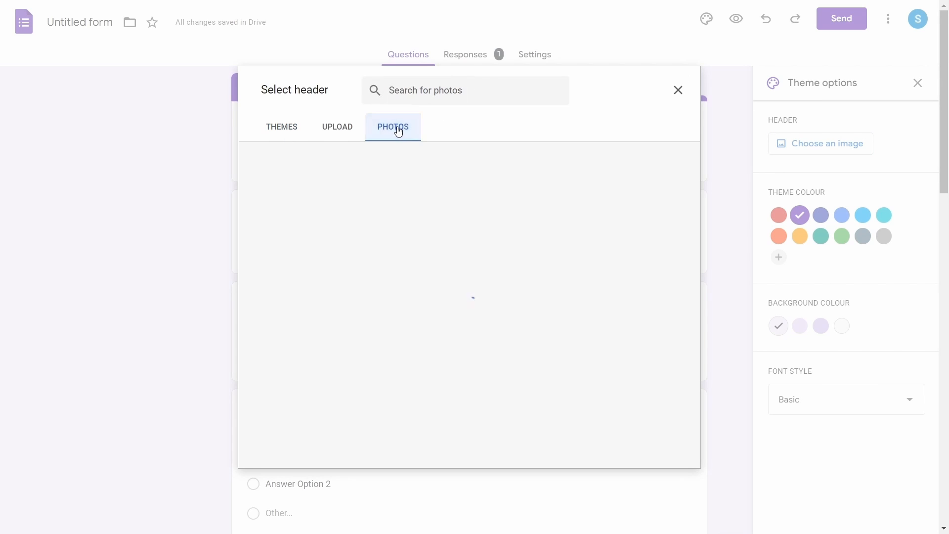
left_click(337, 126)
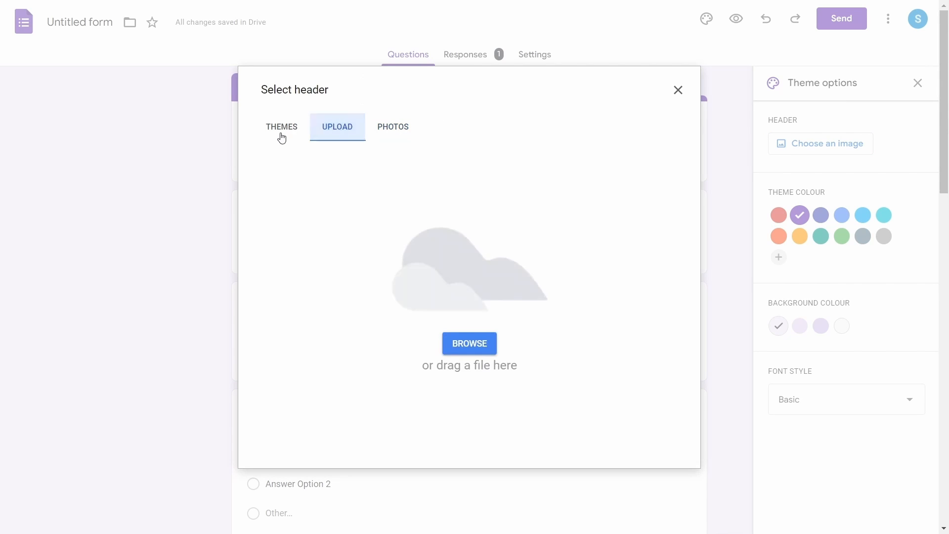
left_click(281, 126)
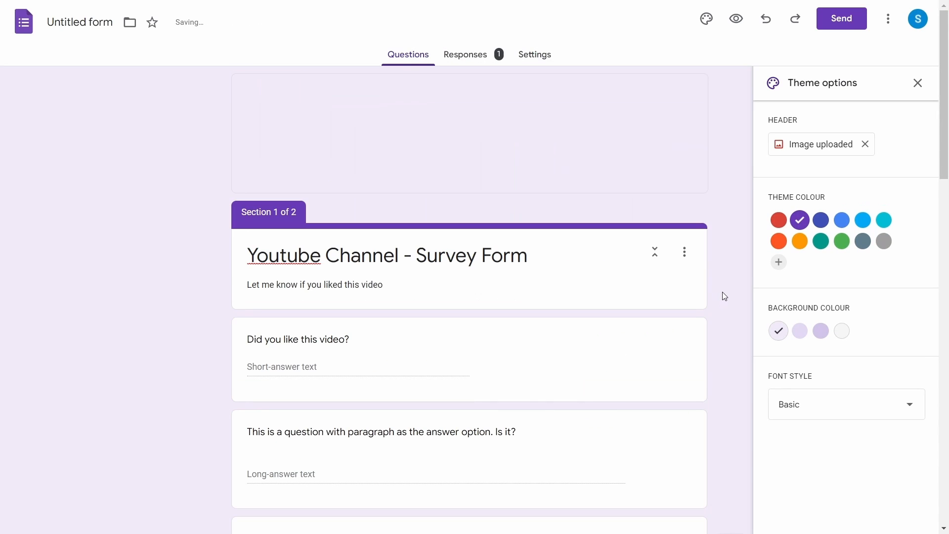
left_click(798, 219)
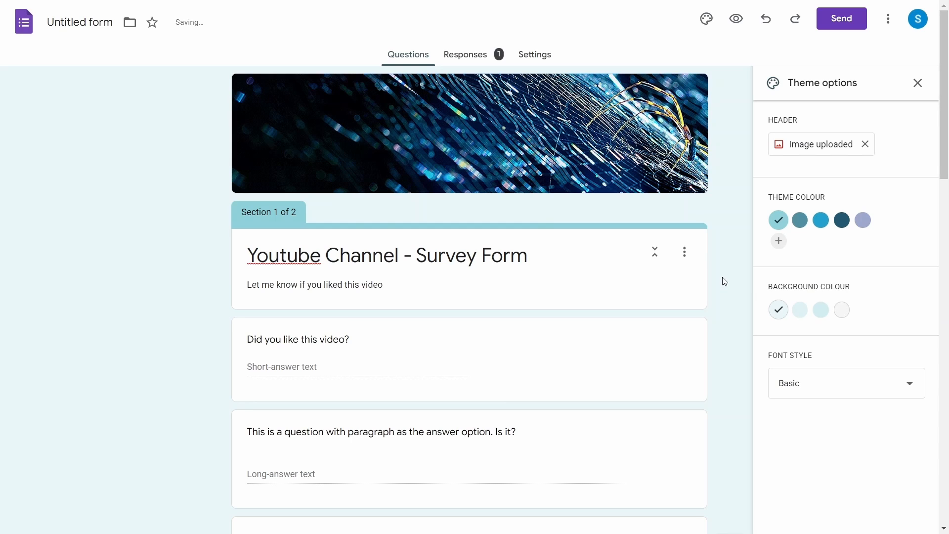
mouse_move(799, 220)
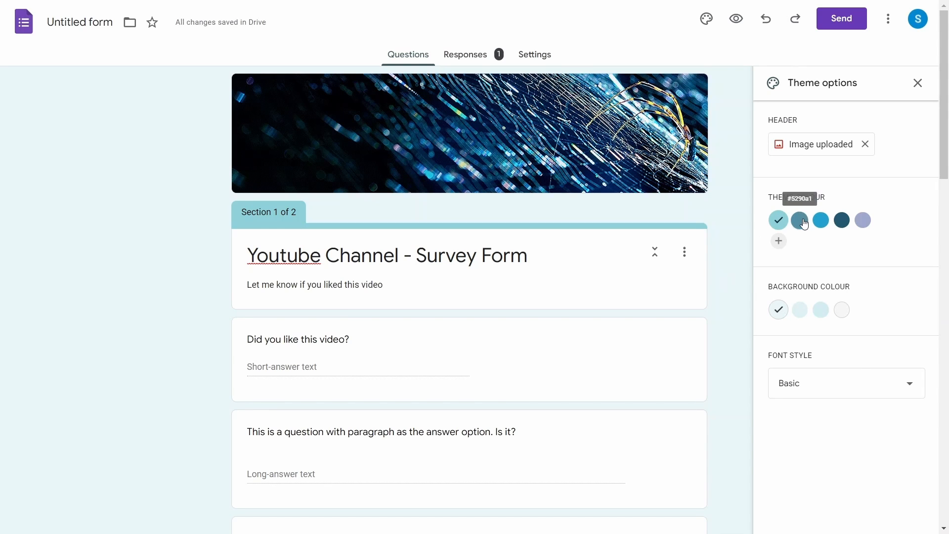
Set a custom brownish theme colour and the palest background shade.
left_click(820, 219)
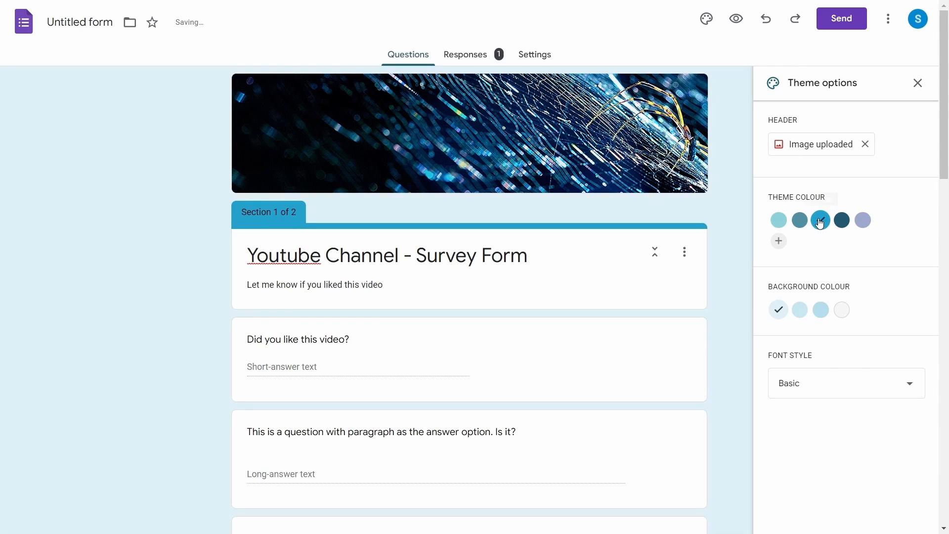
left_click(778, 240)
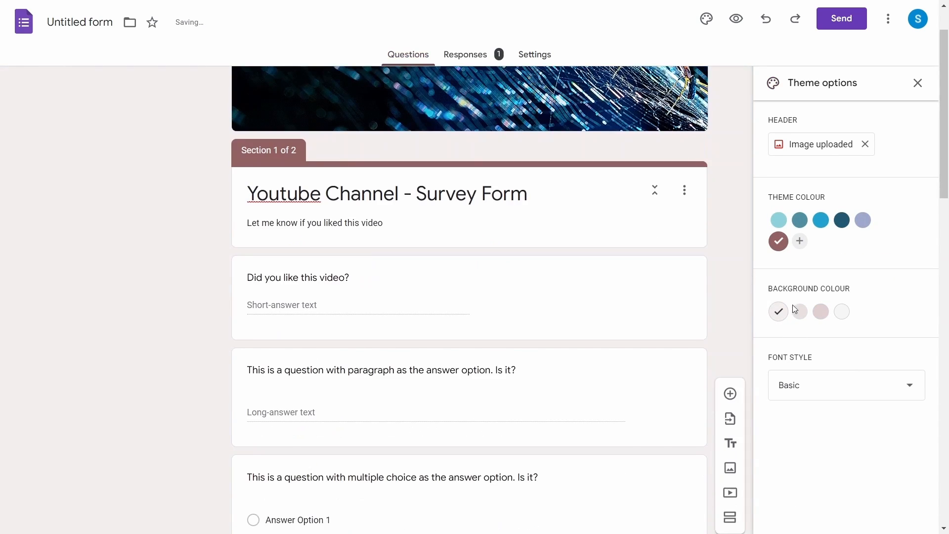
left_click(820, 311)
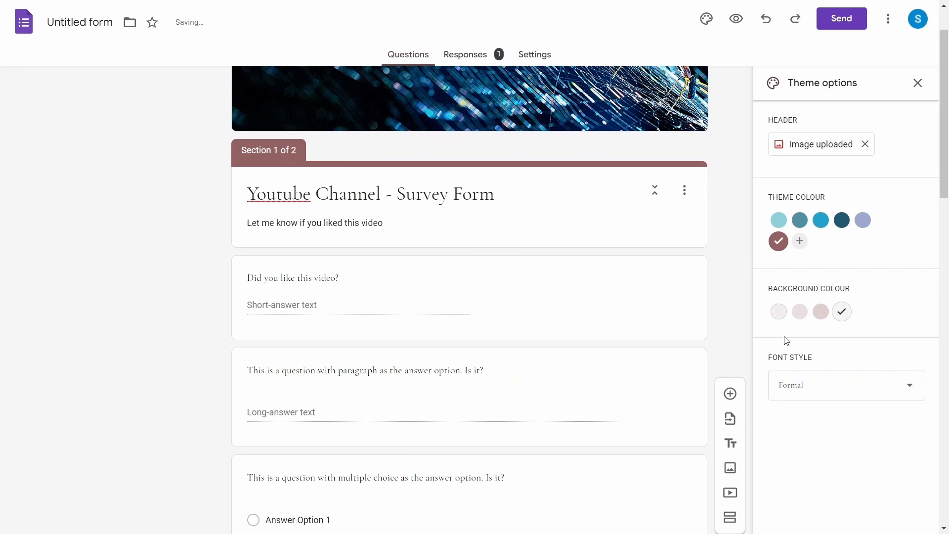
left_click(918, 83)
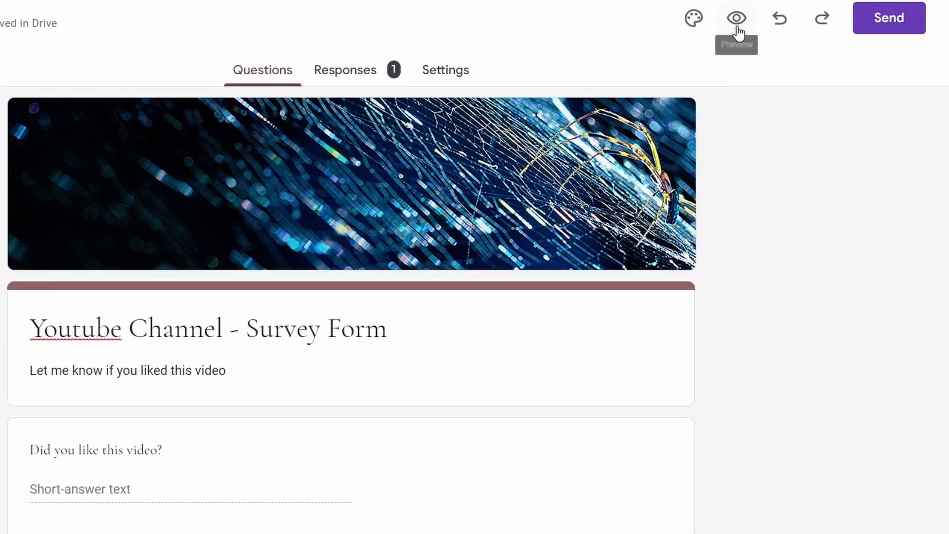
left_click(736, 17)
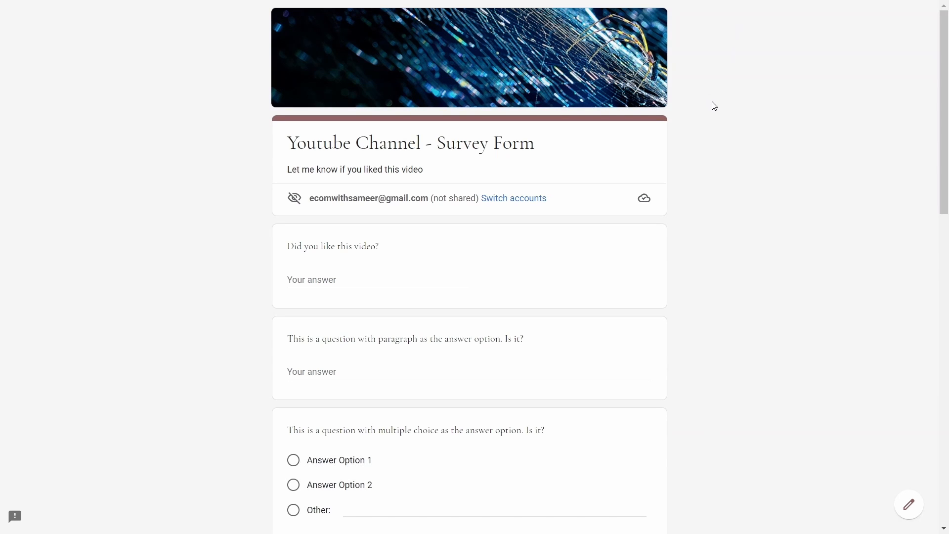
scroll("down", 3)
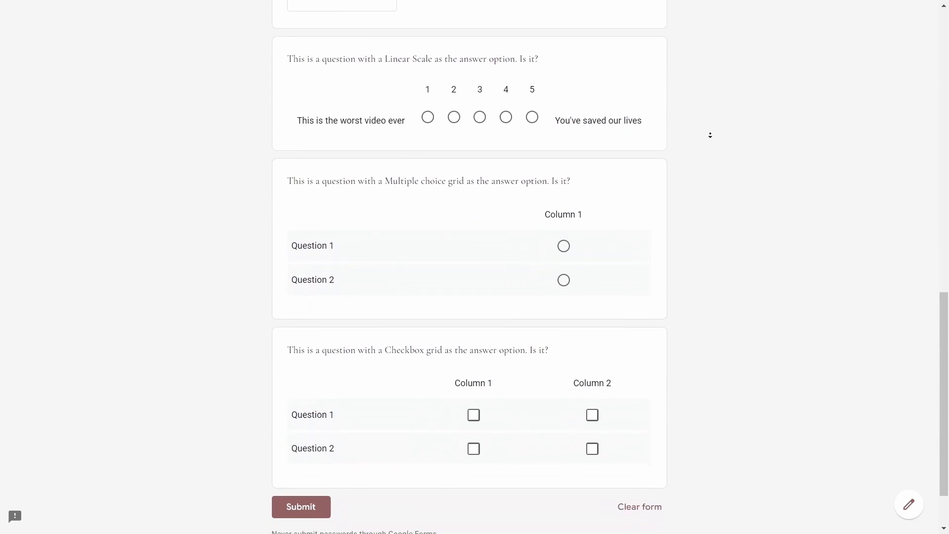
scroll("down", 3)
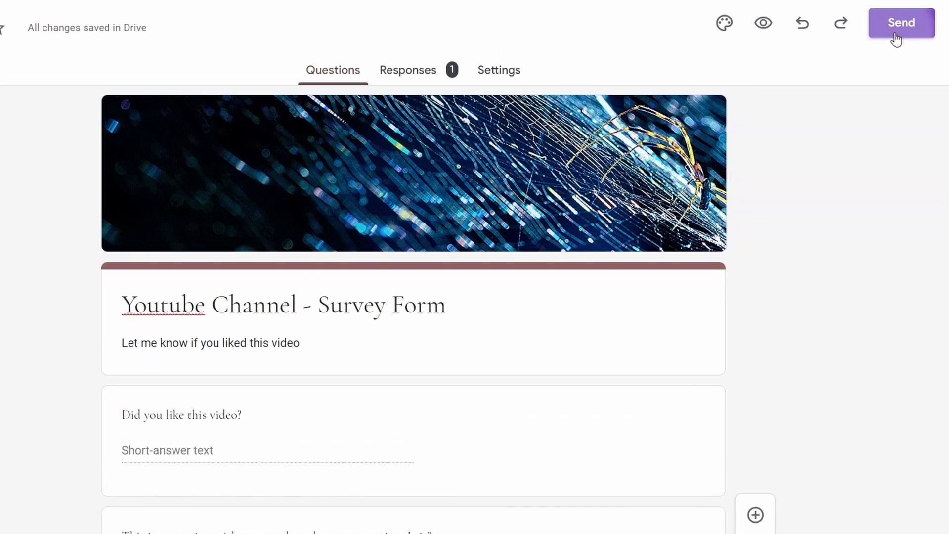
Show the survey's shareable URL under Send via link.
left_click(900, 23)
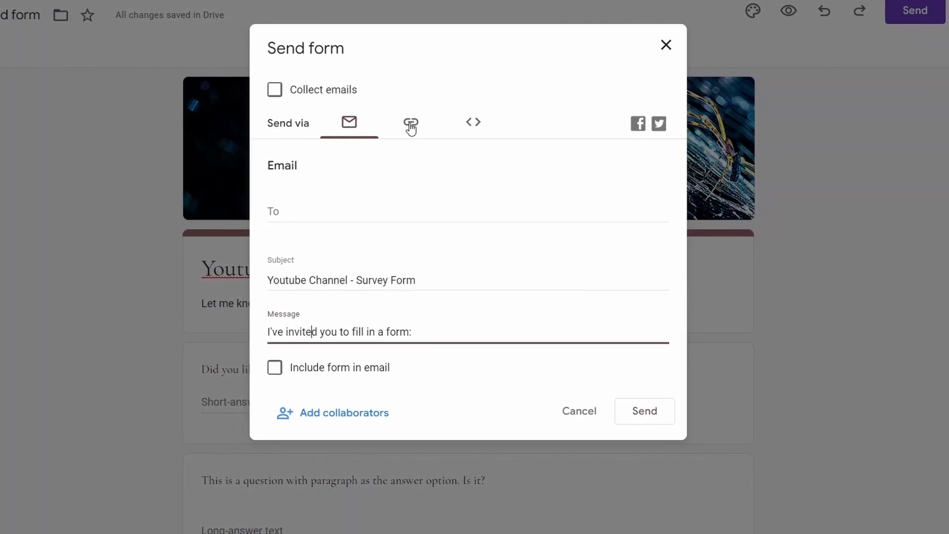
left_click(411, 121)
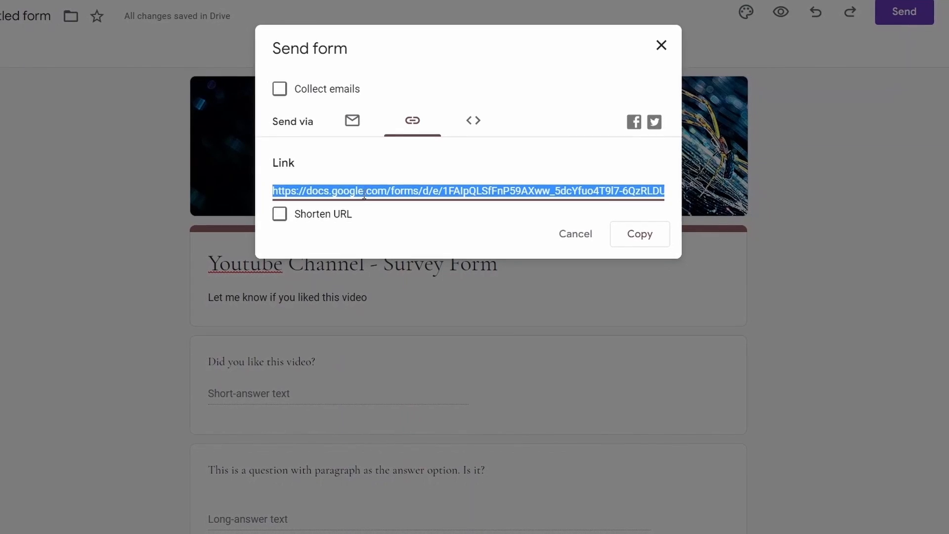